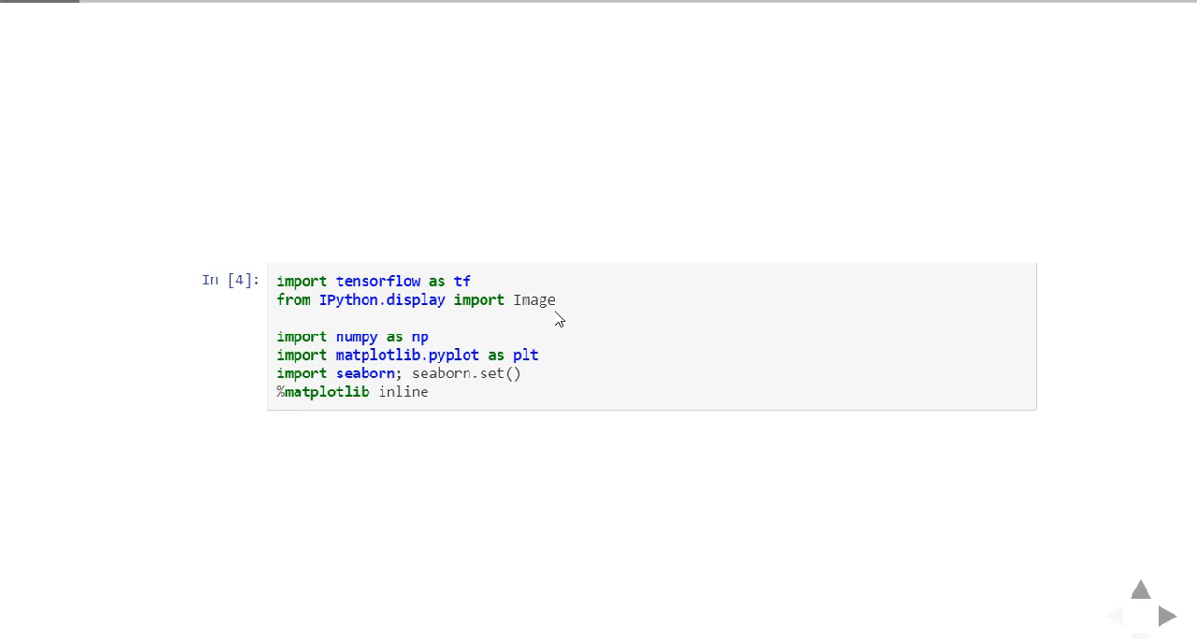
Step: Advance the slideshow from the imports cell to the optimizers example slide
click(1166, 615)
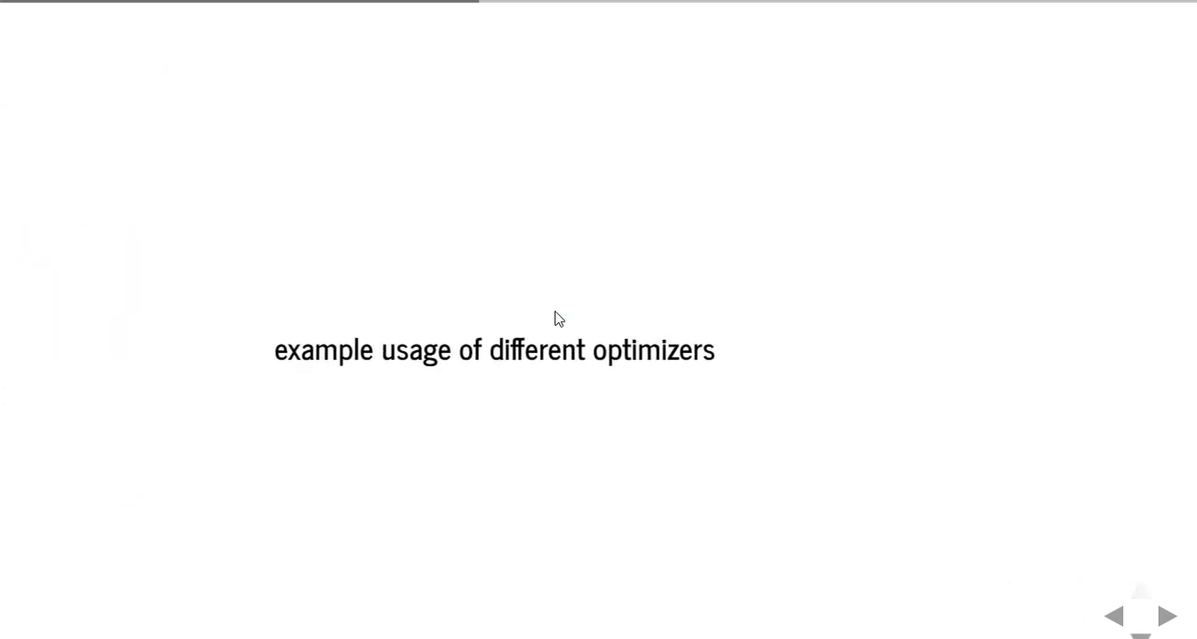
click(1167, 615)
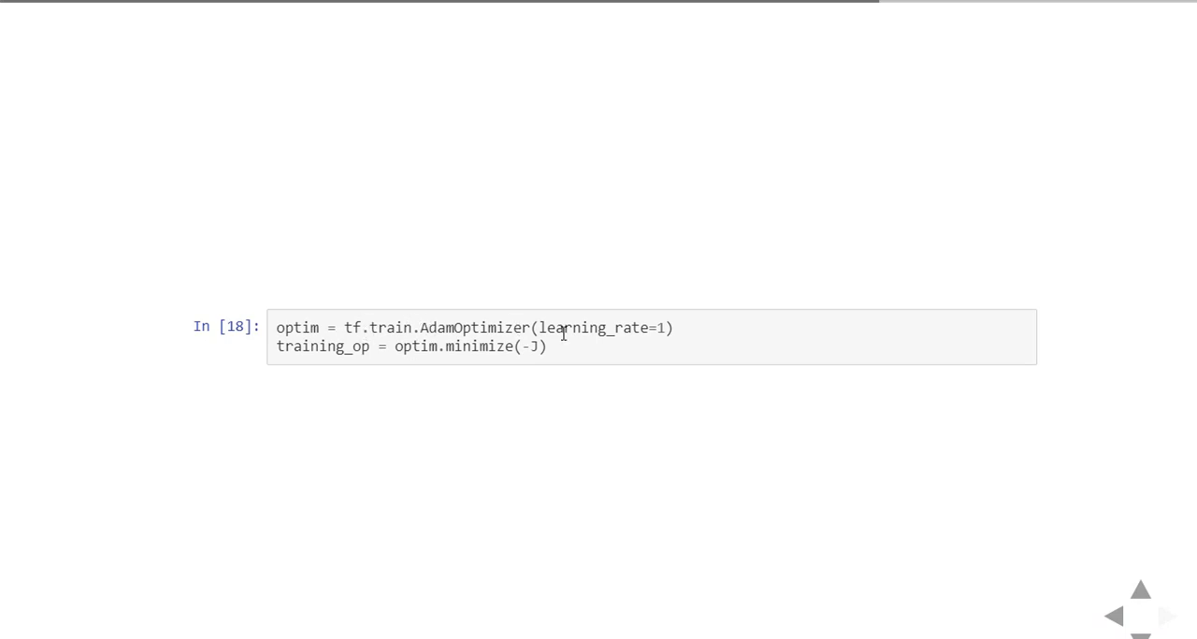
mouse_move(655, 329)
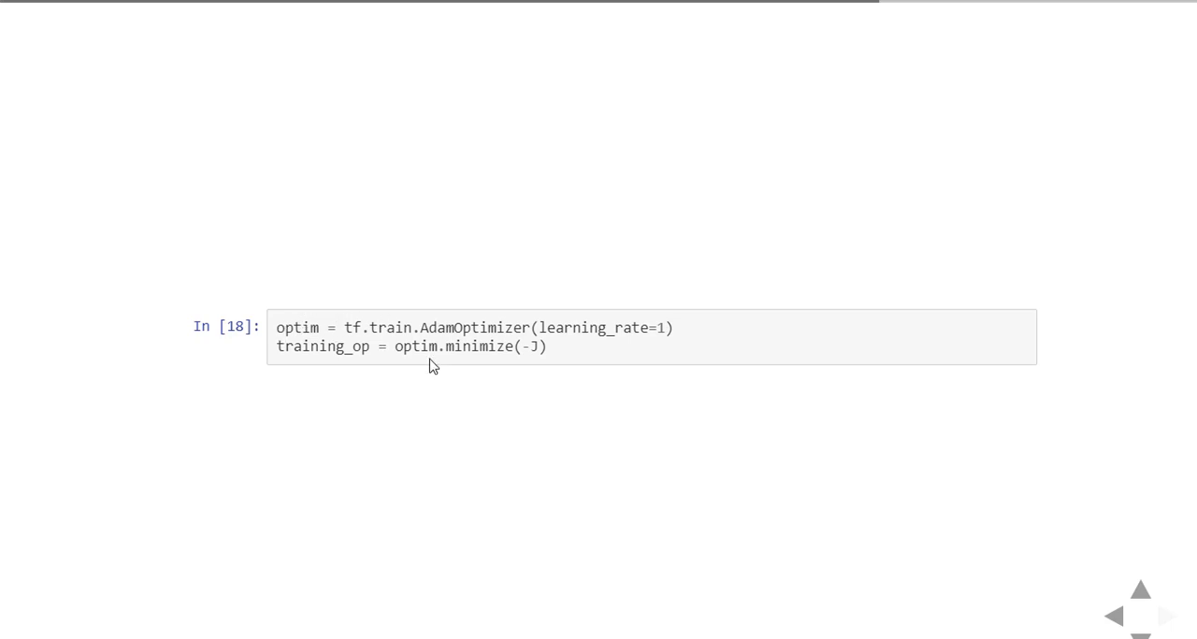
mouse_move(561, 360)
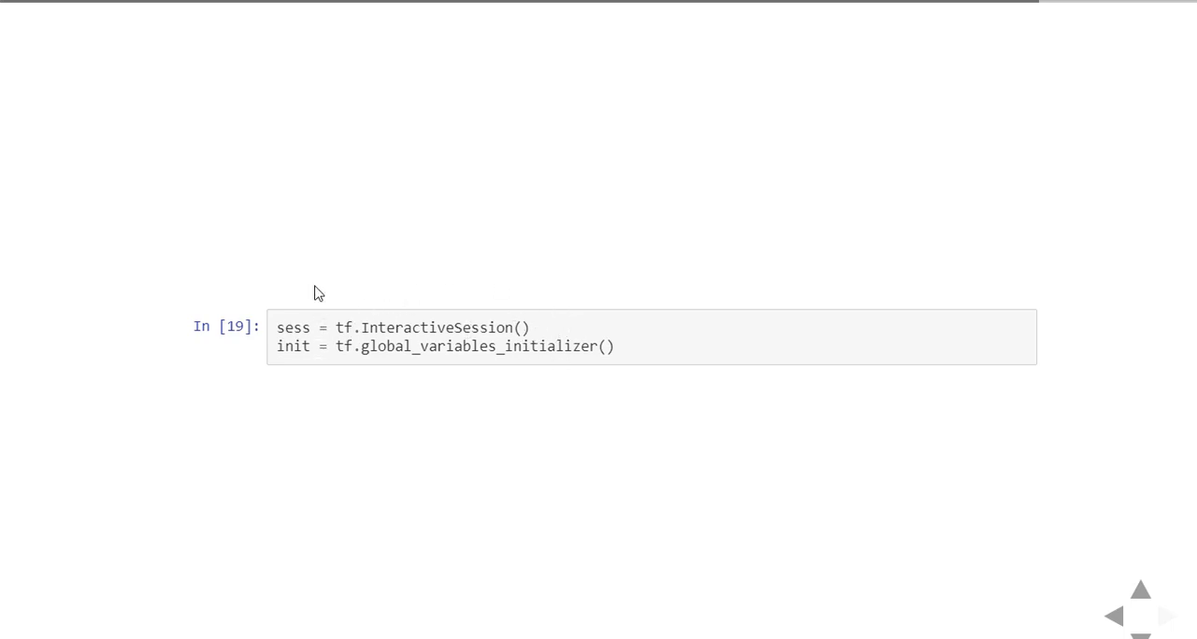
mouse_move(422, 362)
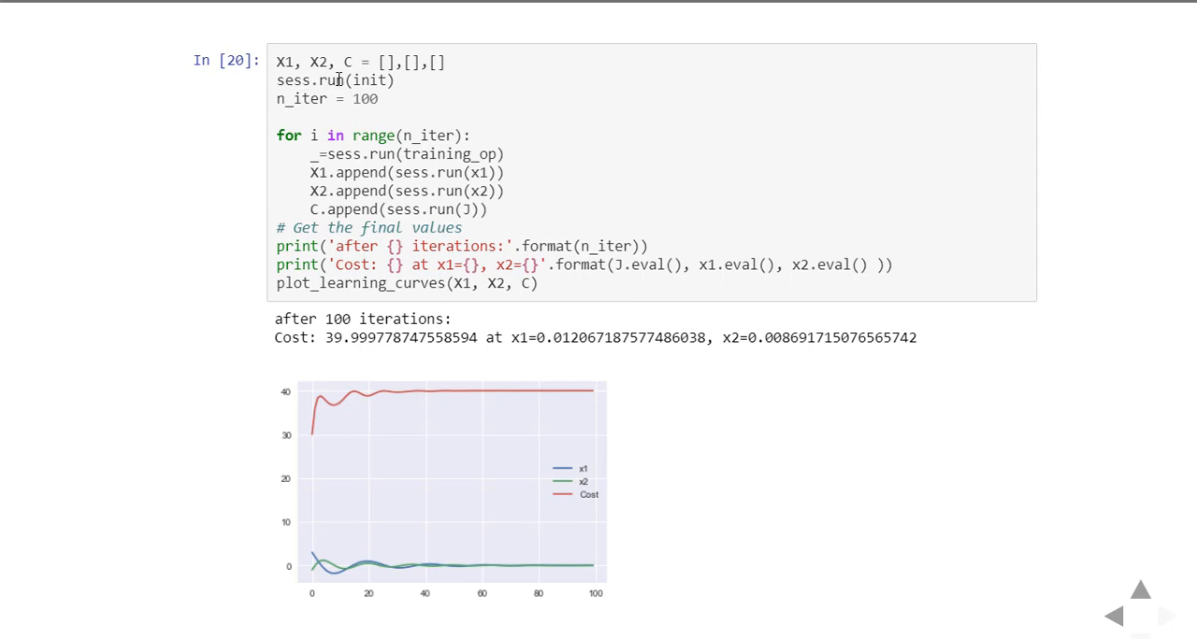
mouse_move(406, 105)
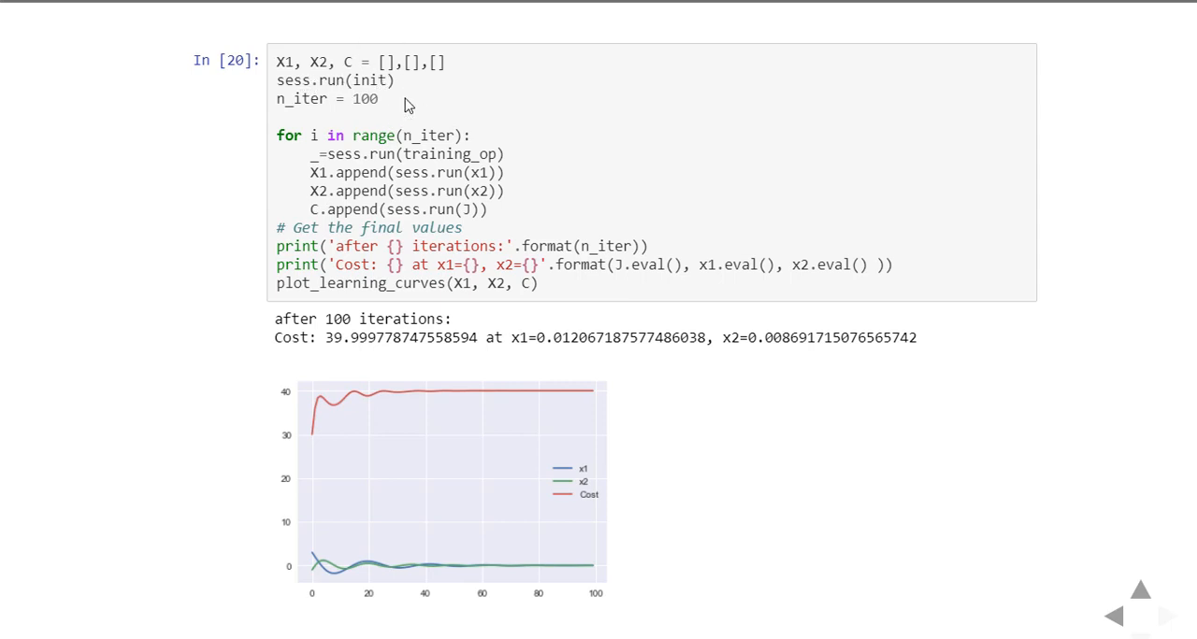
mouse_move(615, 181)
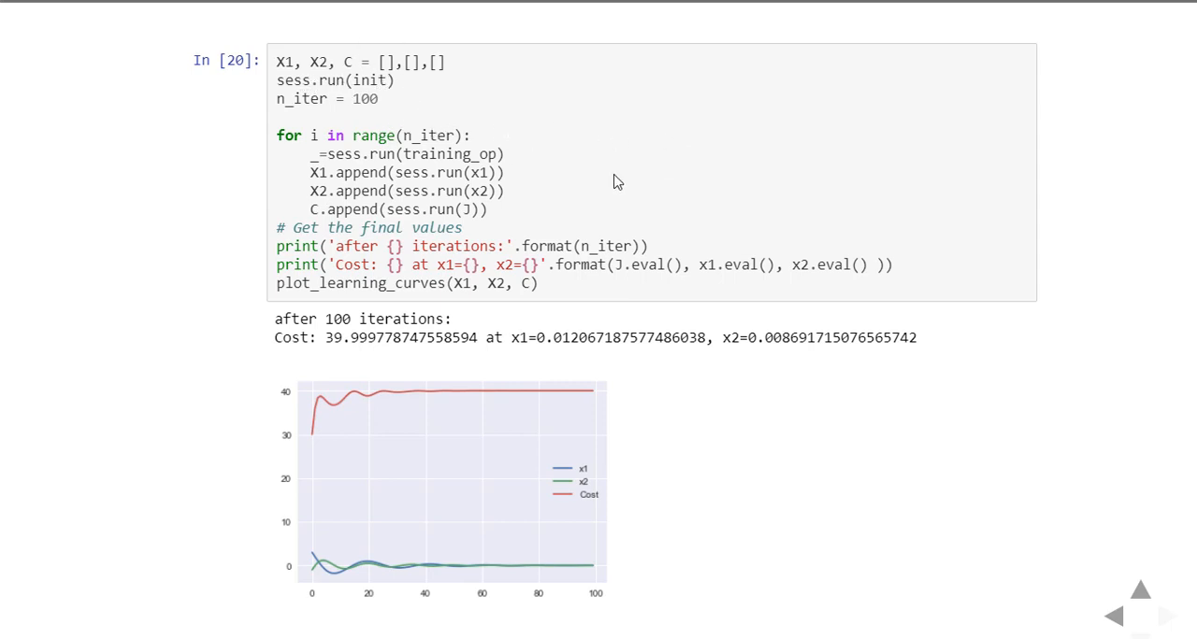
mouse_move(740, 121)
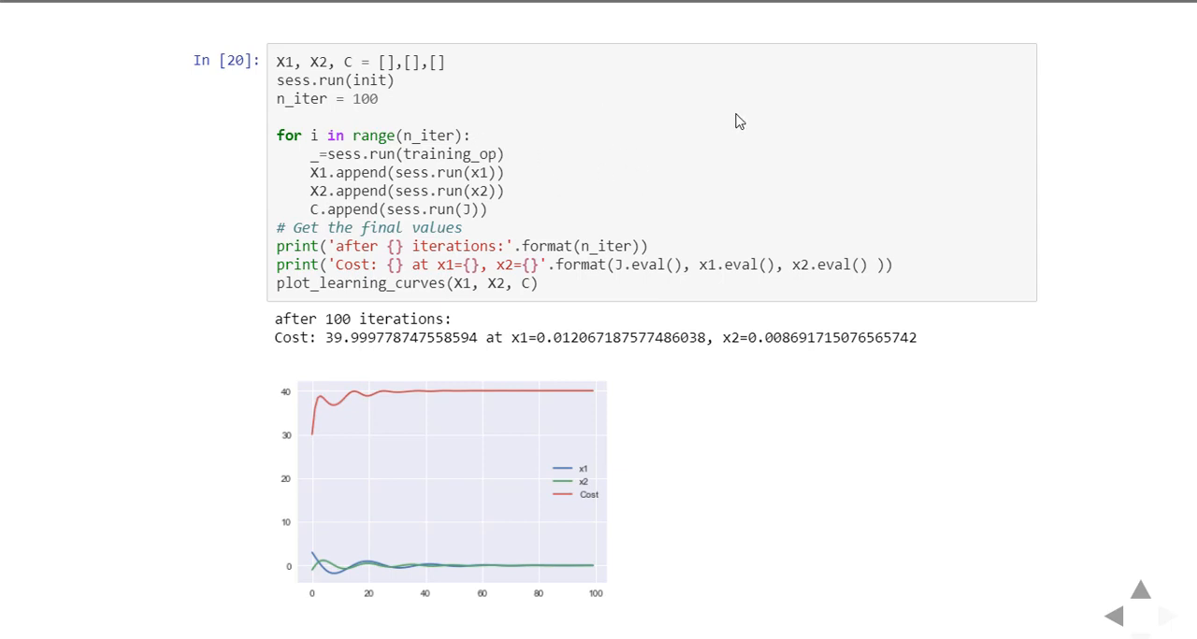
mouse_move(419, 135)
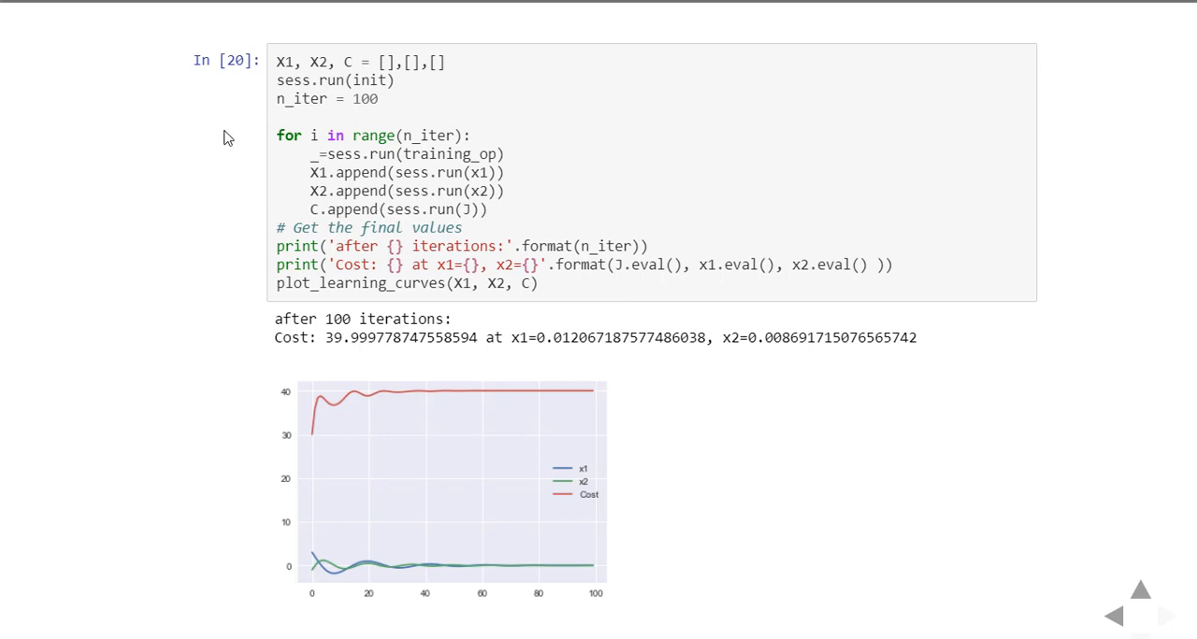
mouse_move(276, 316)
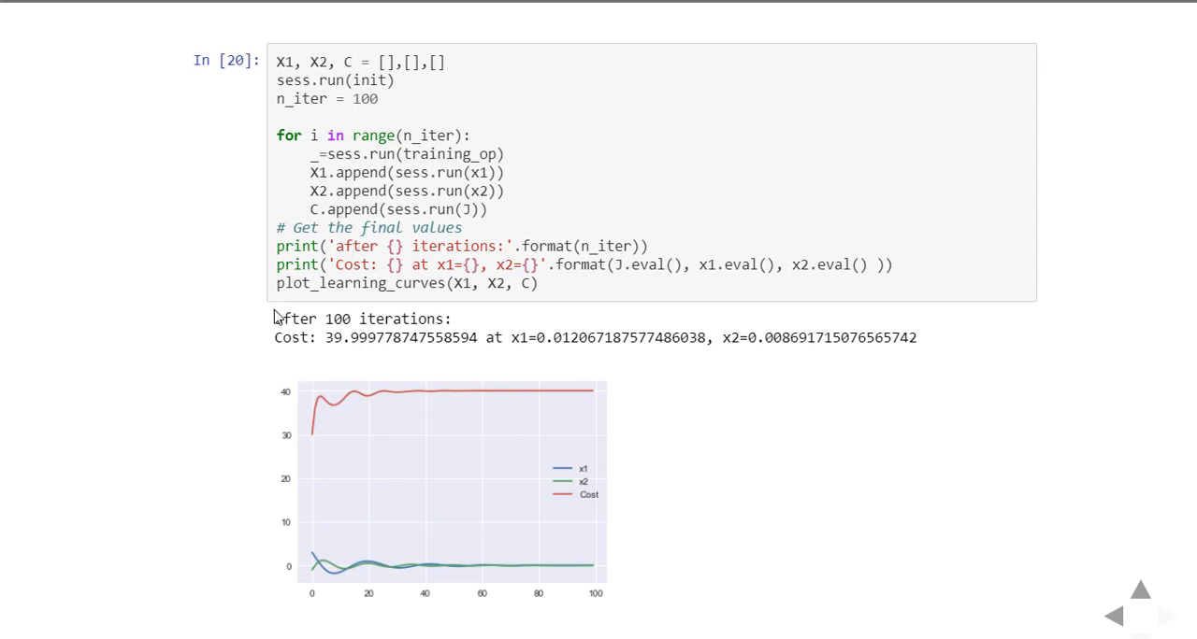
mouse_move(288, 365)
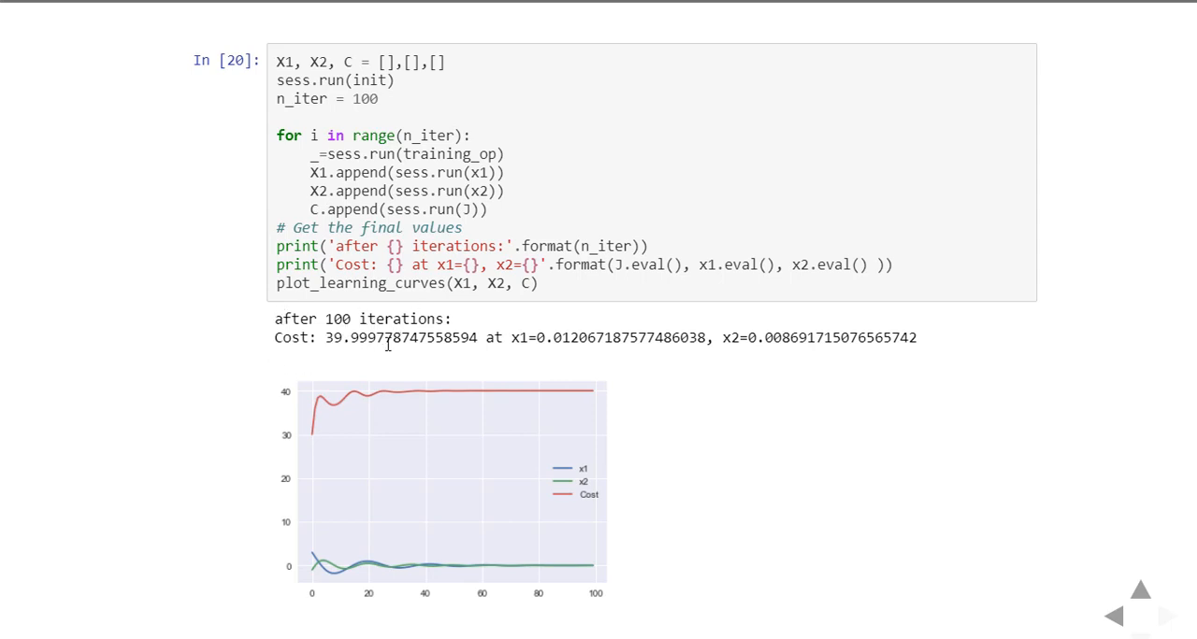
mouse_move(419, 376)
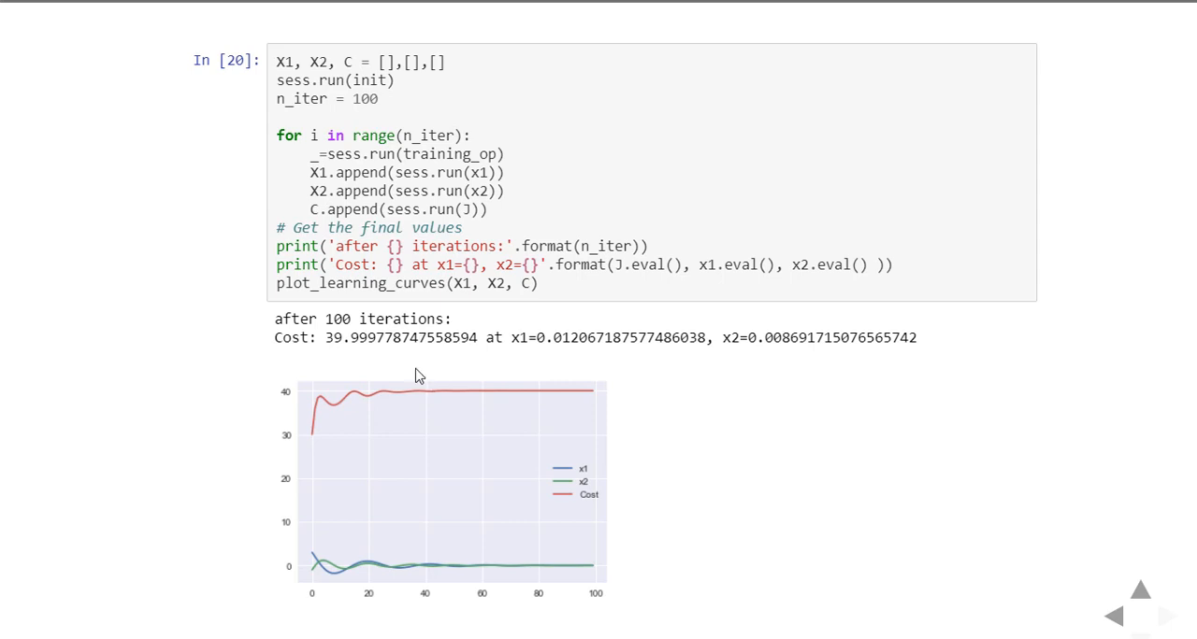
mouse_move(512, 344)
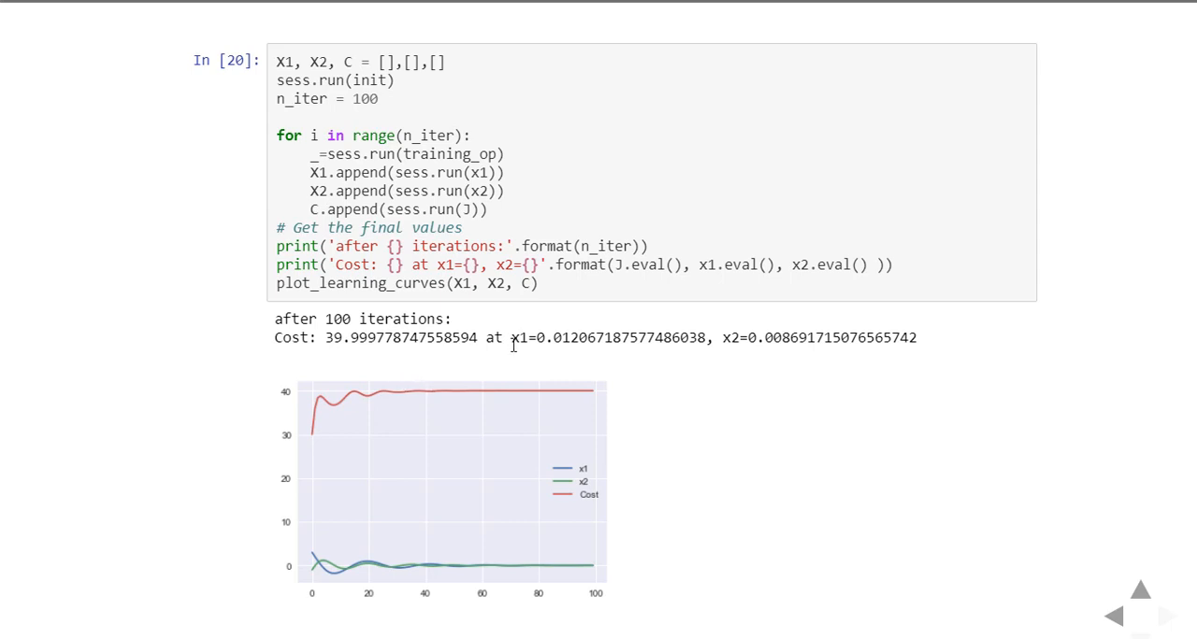
mouse_move(591, 348)
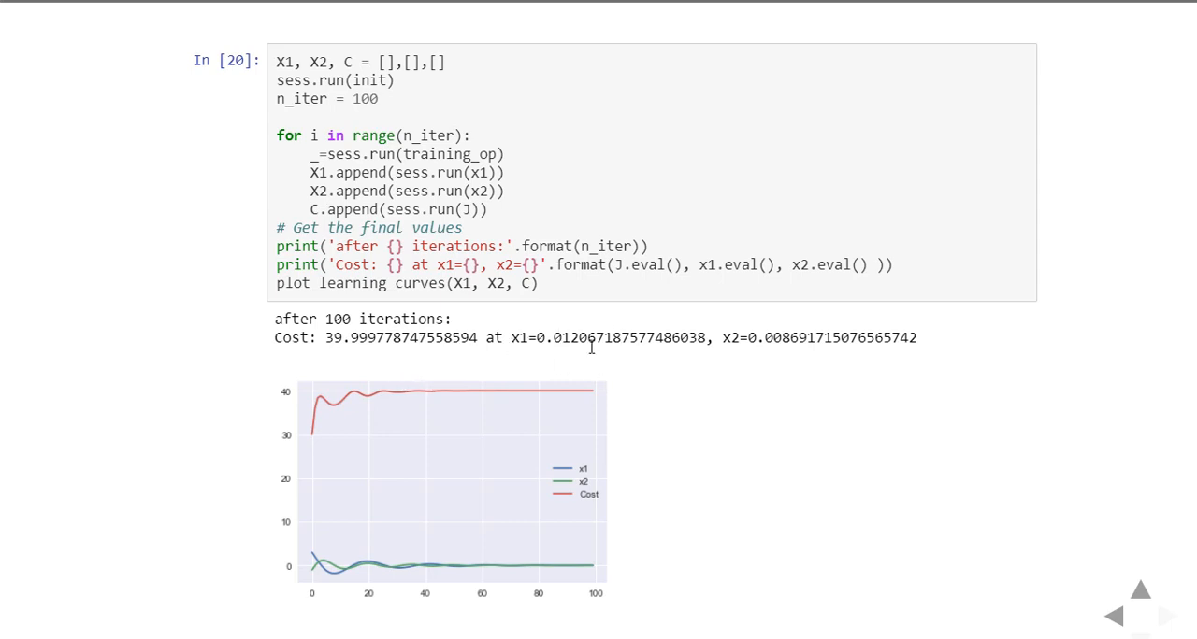
mouse_move(751, 340)
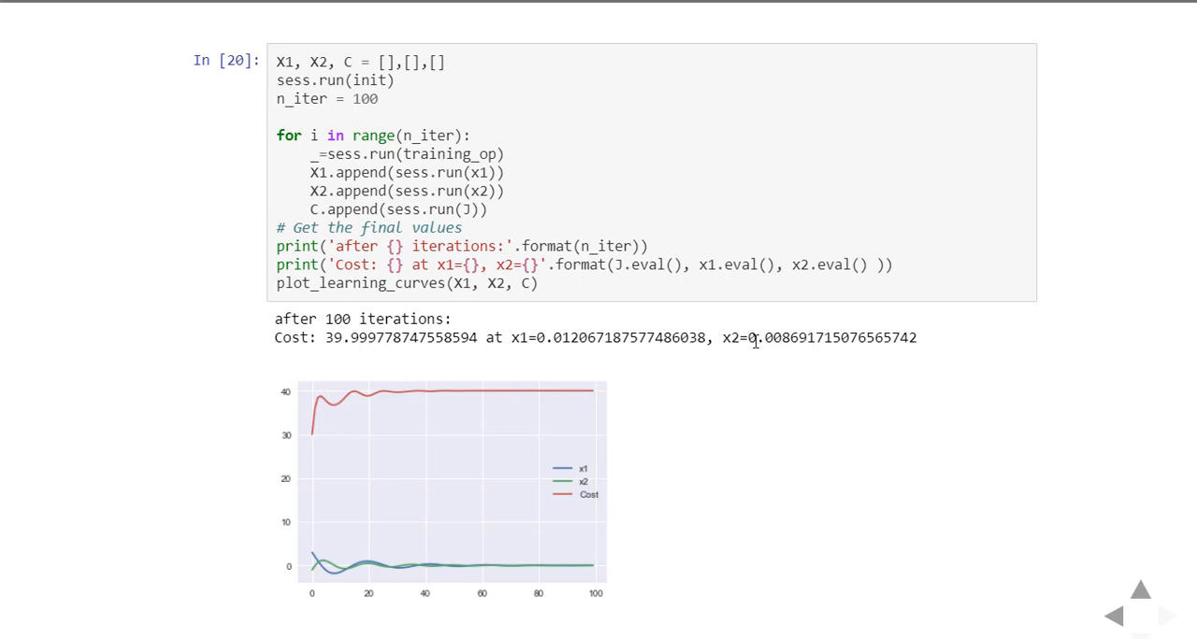
mouse_move(424, 546)
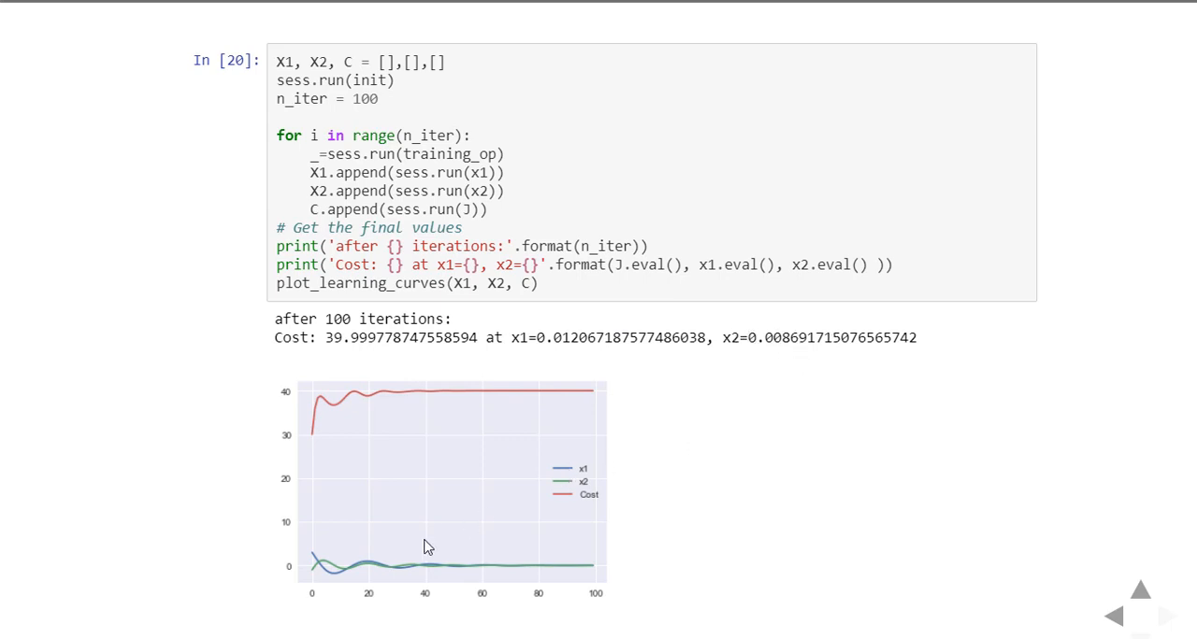
mouse_move(519, 396)
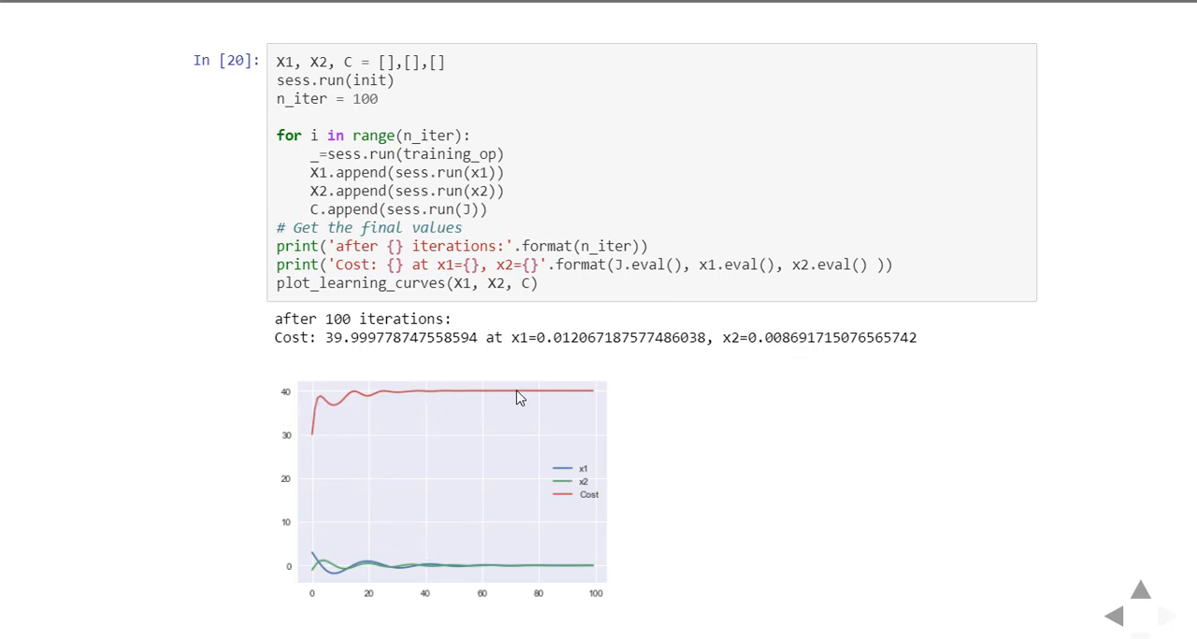
mouse_move(553, 479)
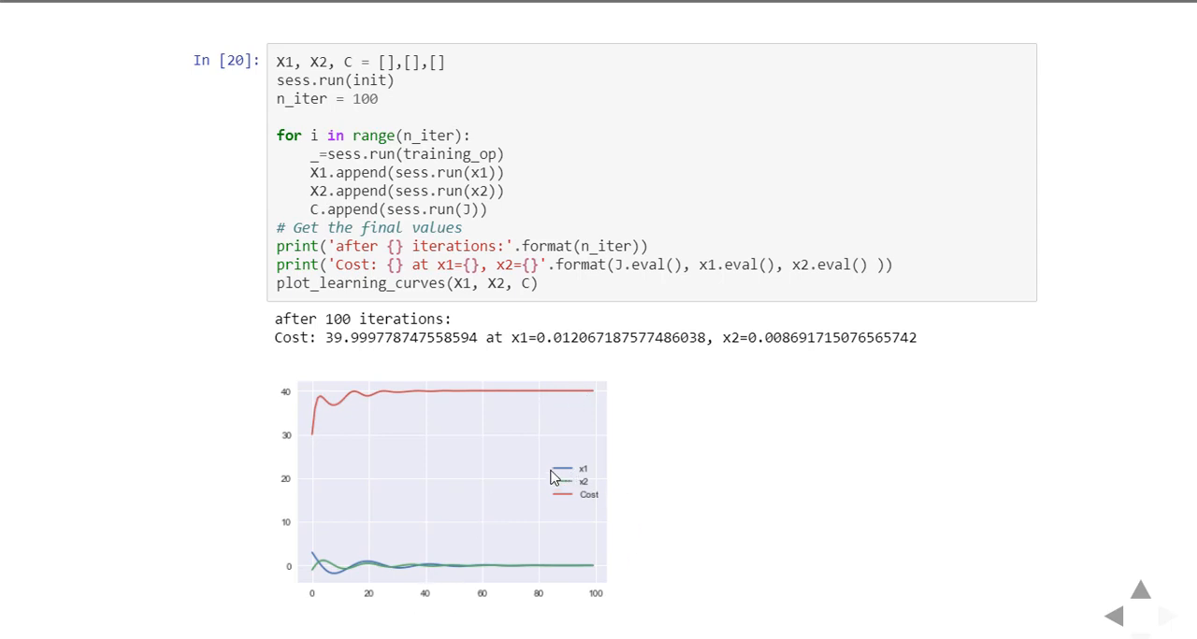
mouse_move(572, 475)
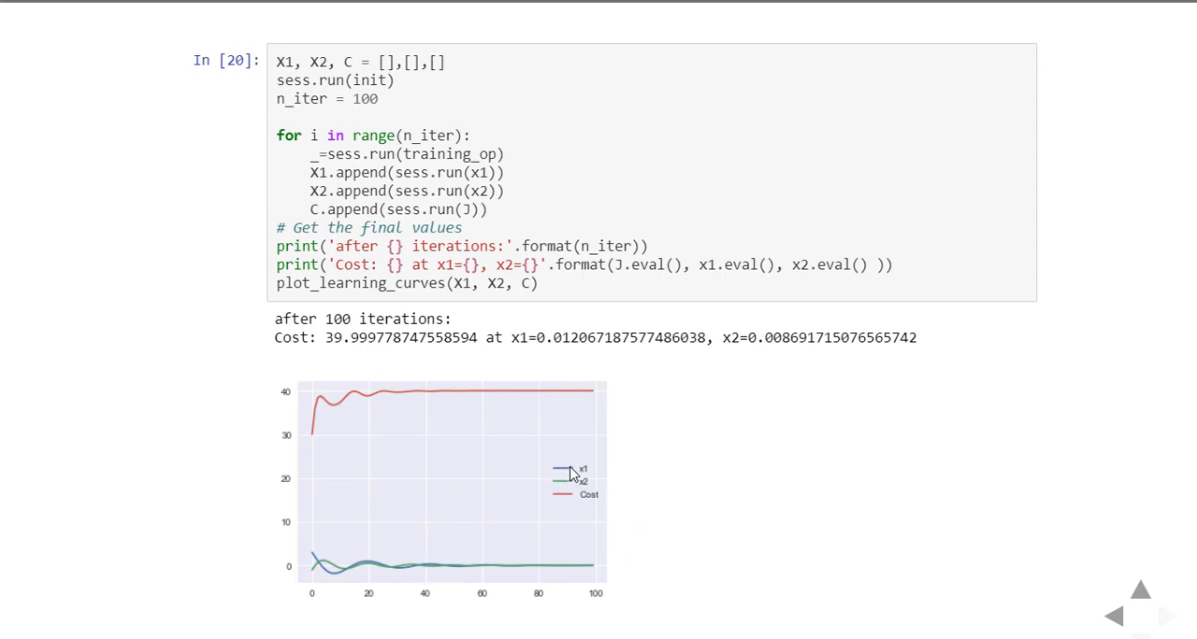
mouse_move(533, 520)
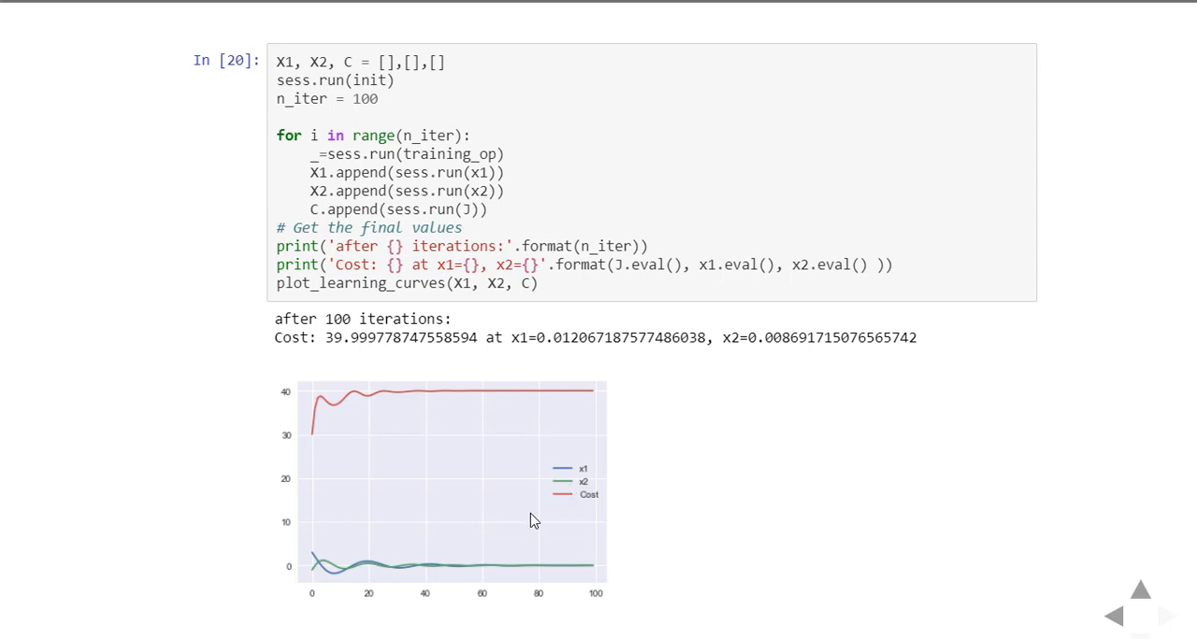
mouse_move(634, 389)
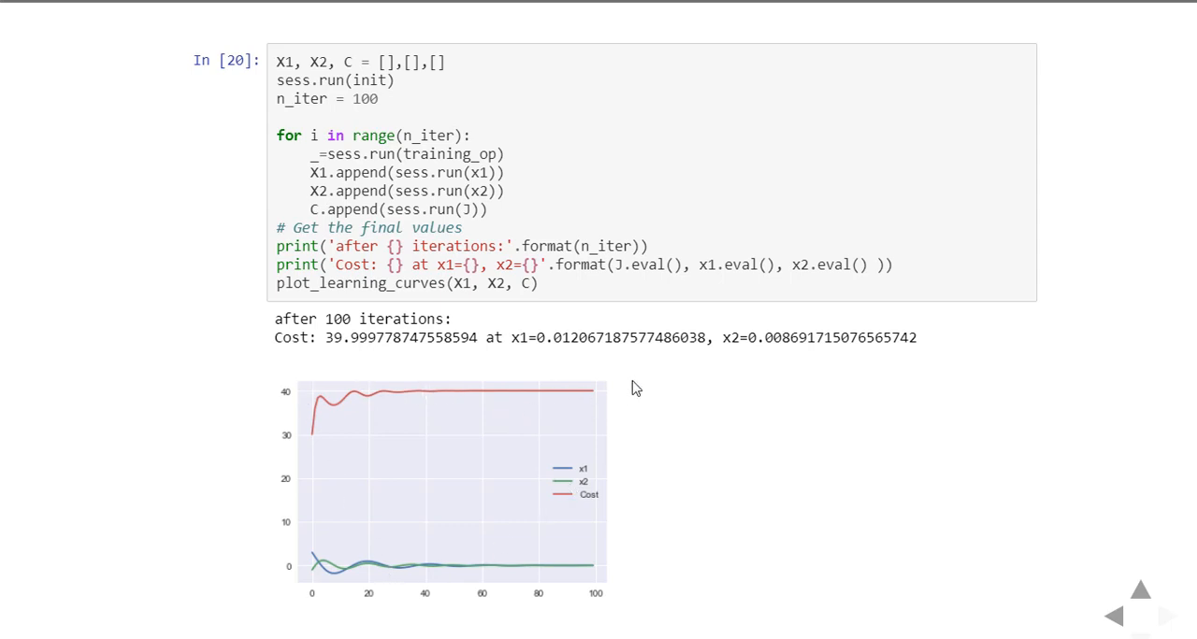
mouse_move(315, 580)
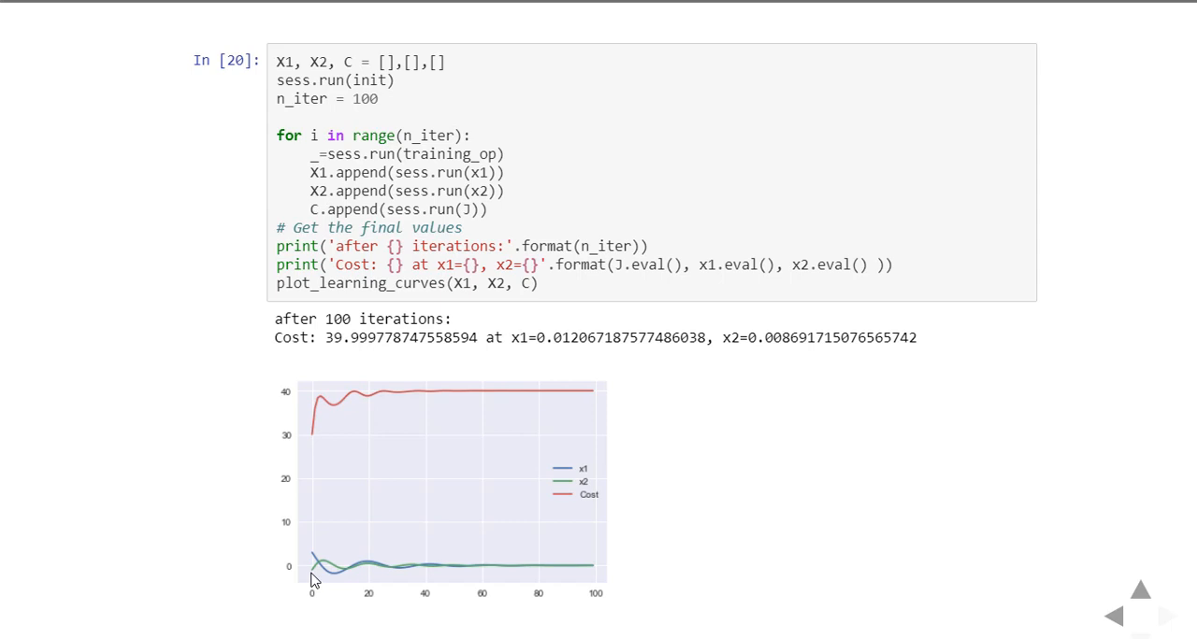
mouse_move(363, 574)
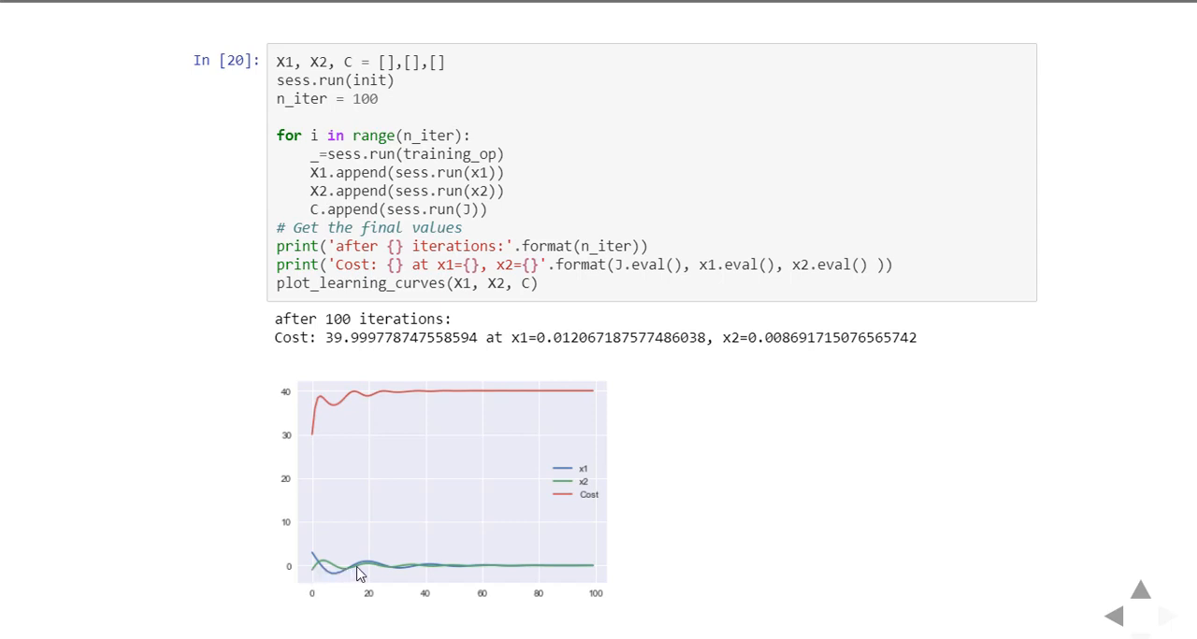
mouse_move(433, 572)
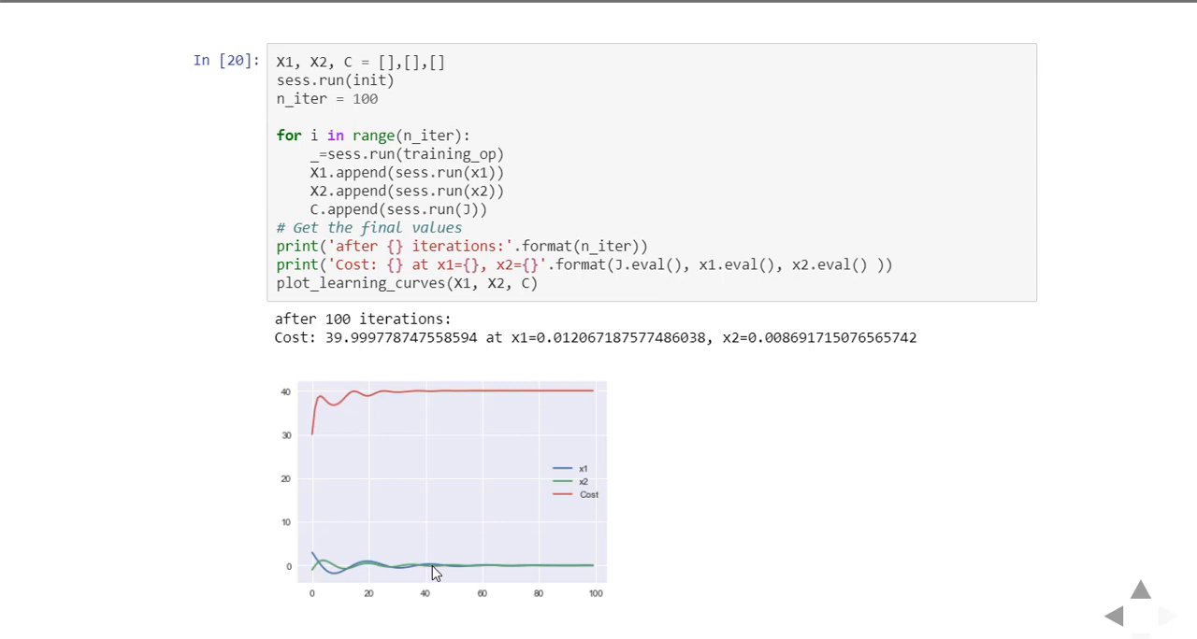
mouse_move(538, 504)
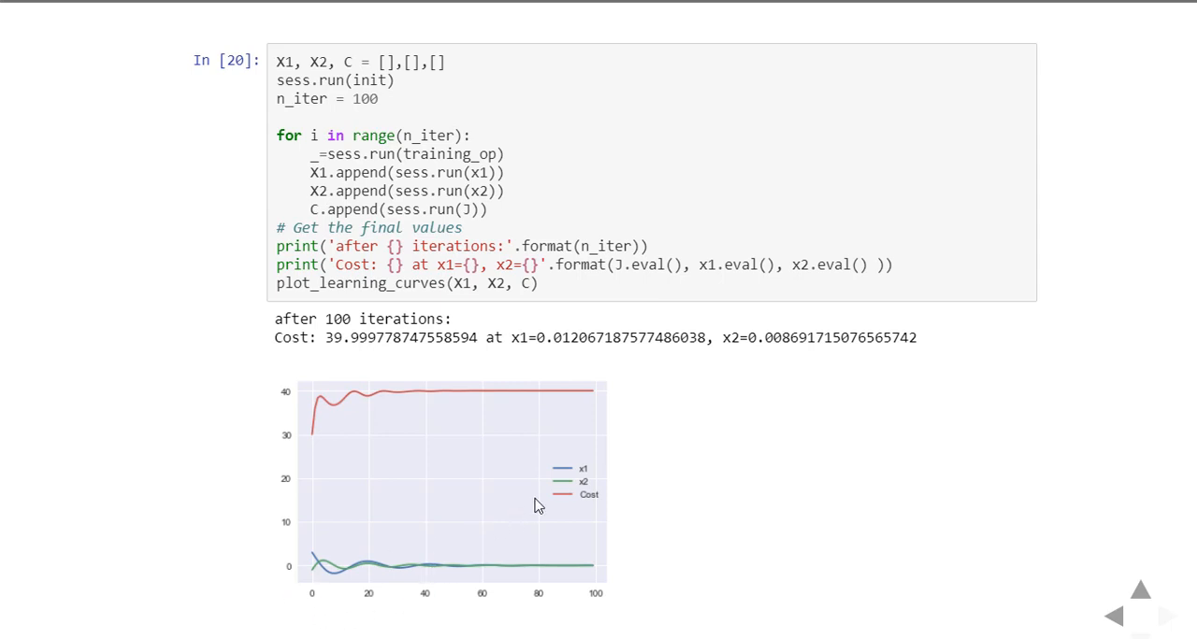
mouse_move(333, 594)
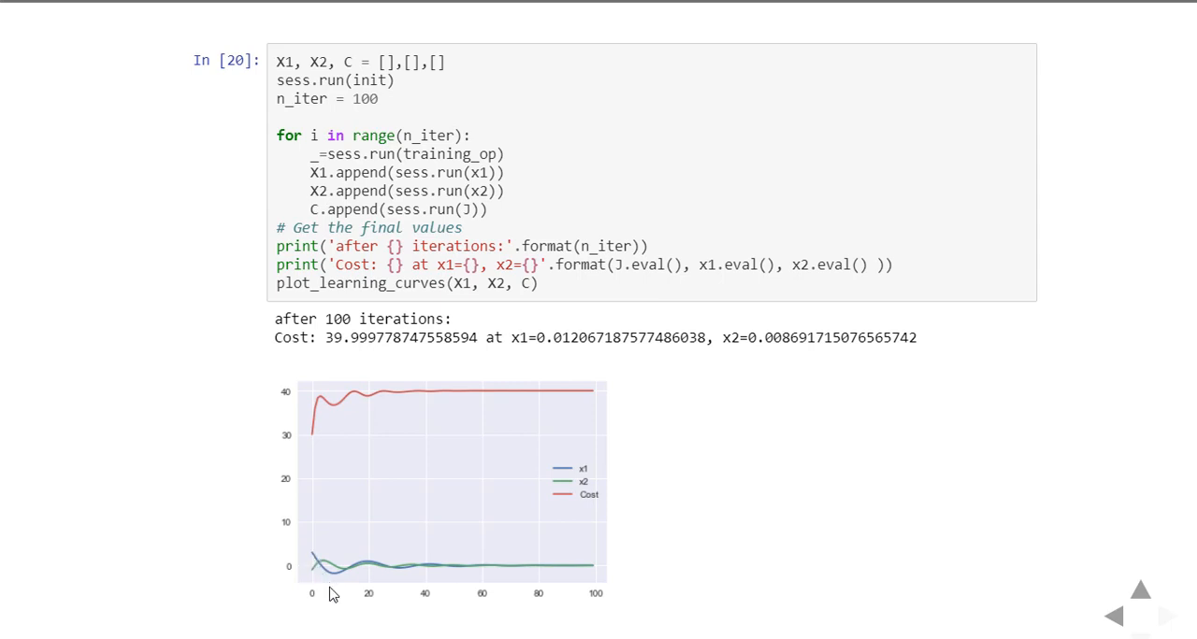
mouse_move(434, 578)
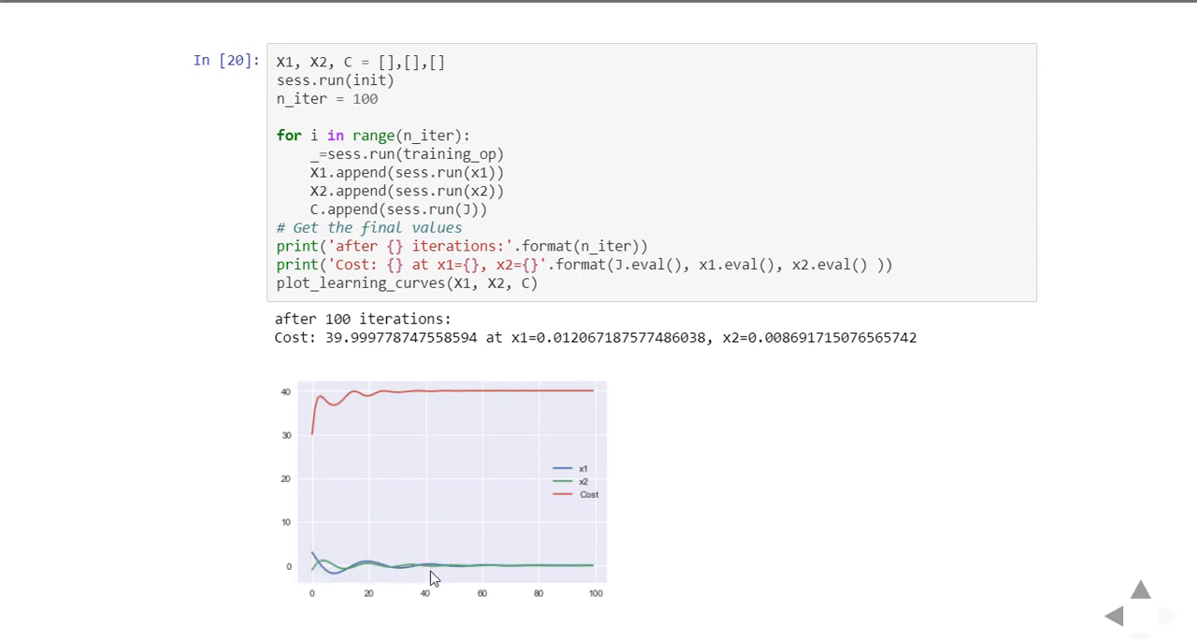
mouse_move(482, 482)
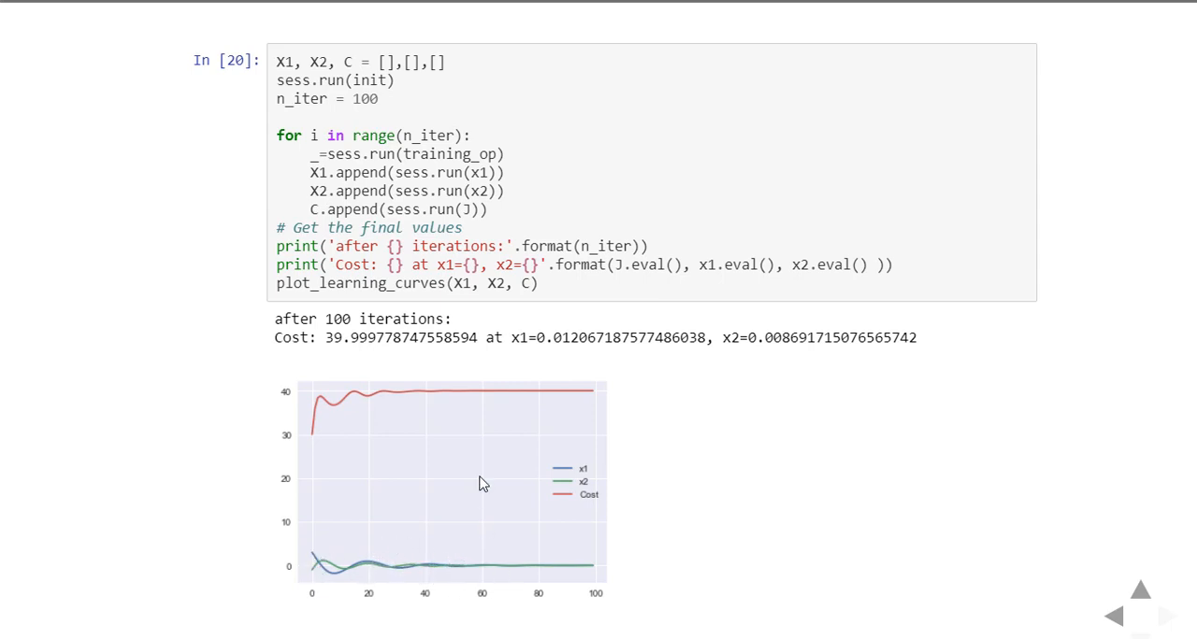
mouse_move(456, 430)
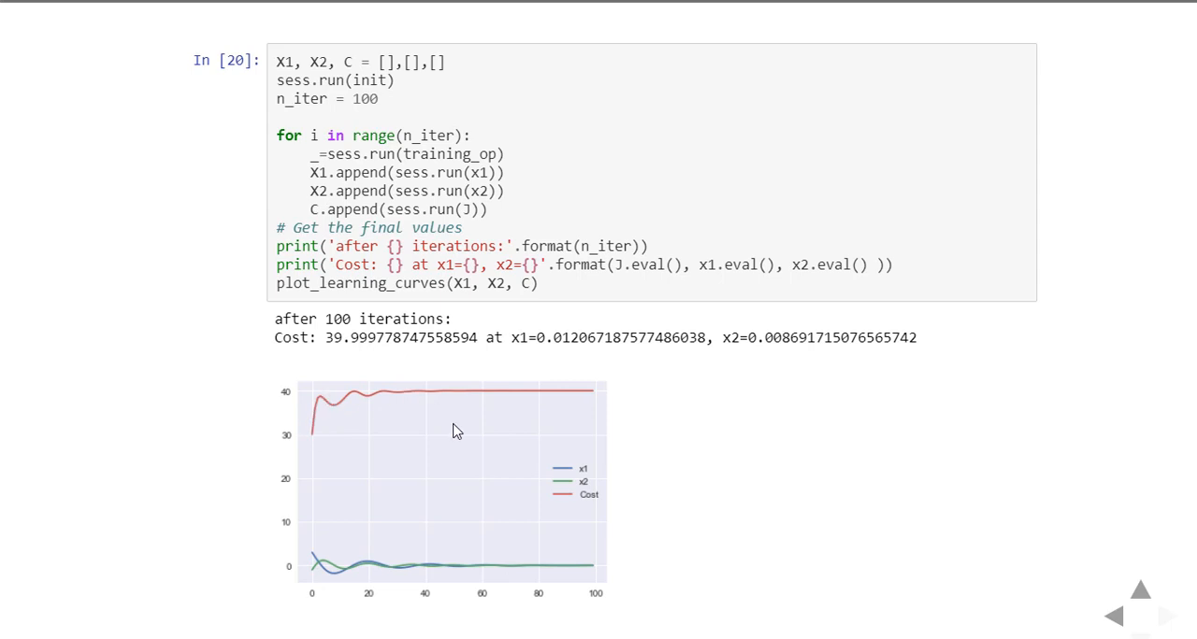
mouse_move(471, 595)
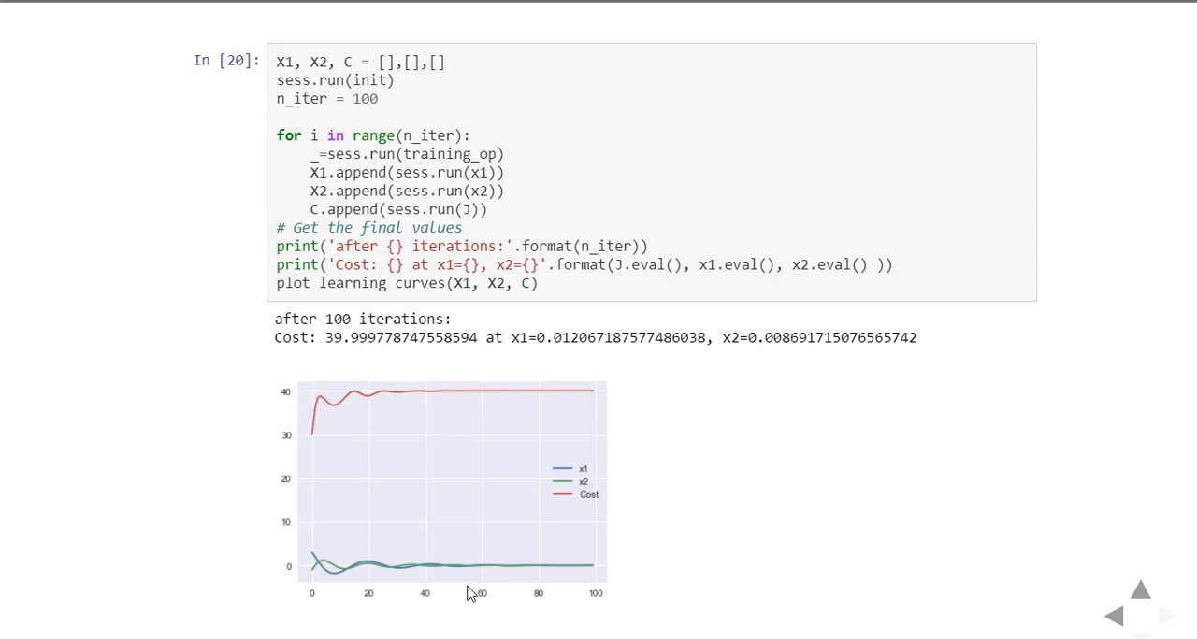
mouse_move(486, 388)
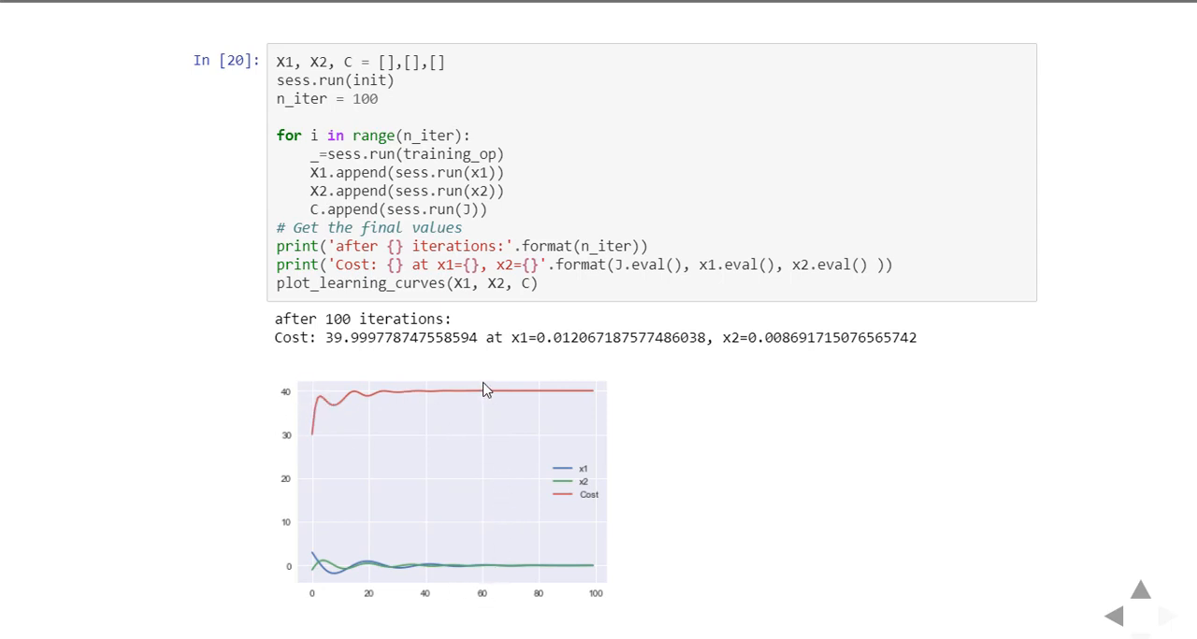
mouse_move(605, 396)
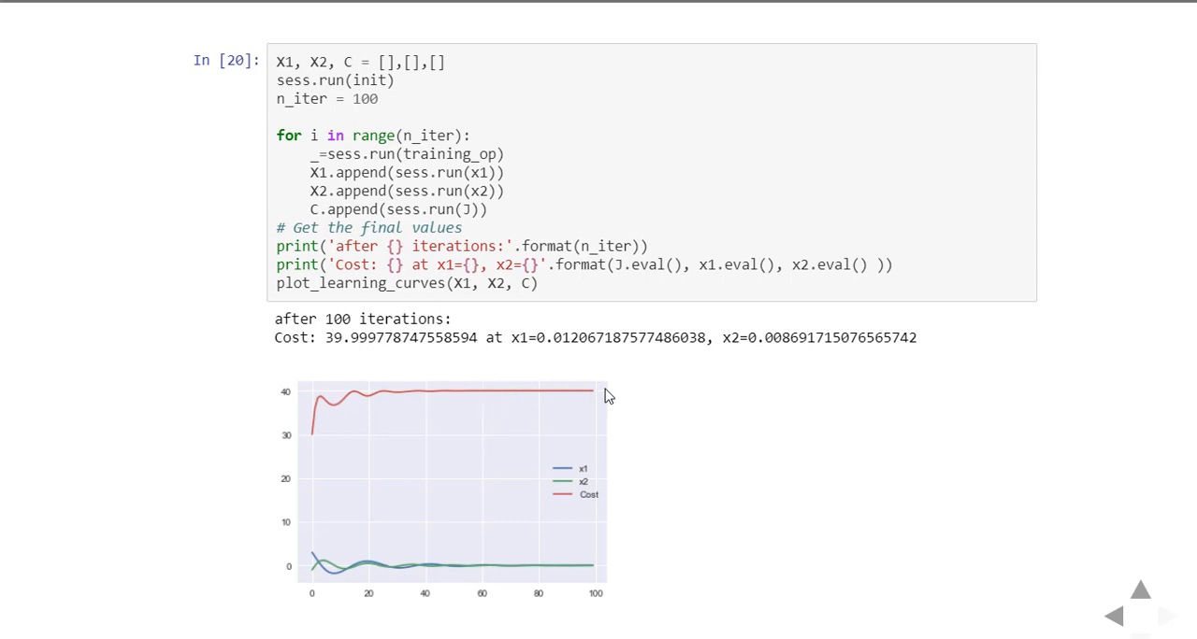
mouse_move(580, 412)
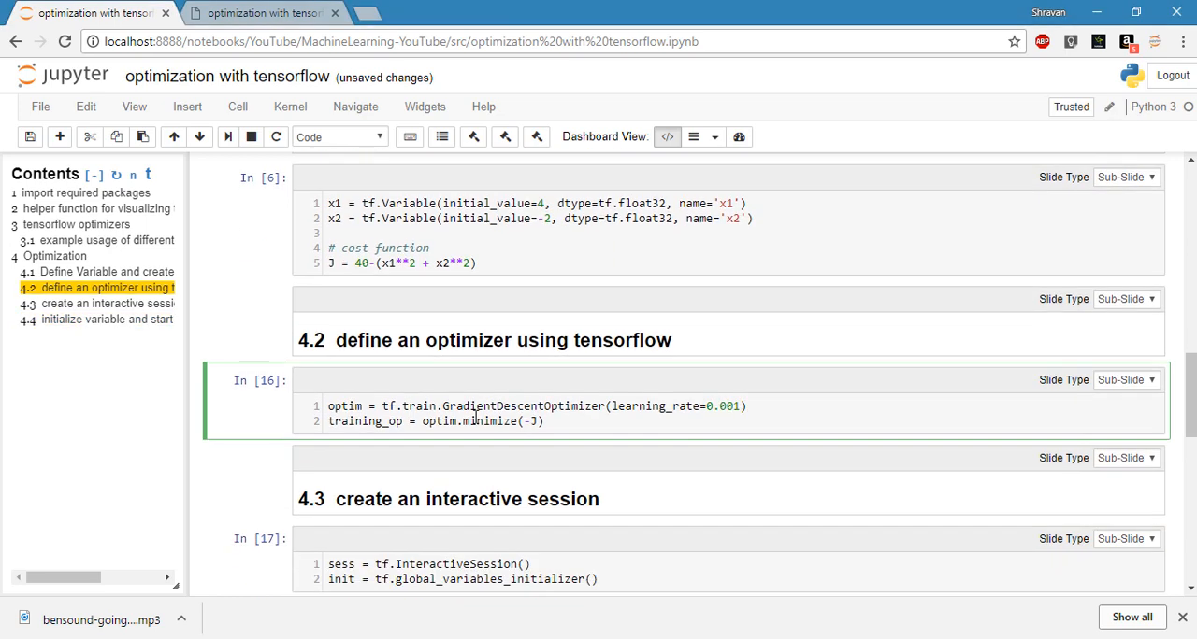
Step: Scroll down to the gradient-descent training cell and its cost-curve output
scroll(down, 3)
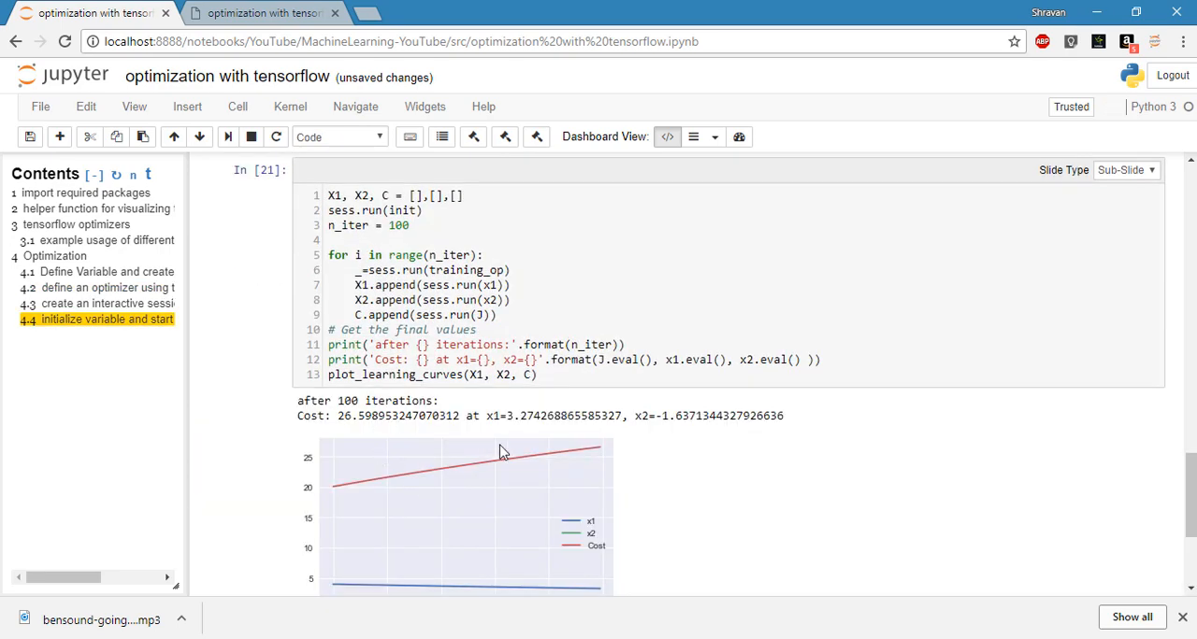
mouse_move(407, 492)
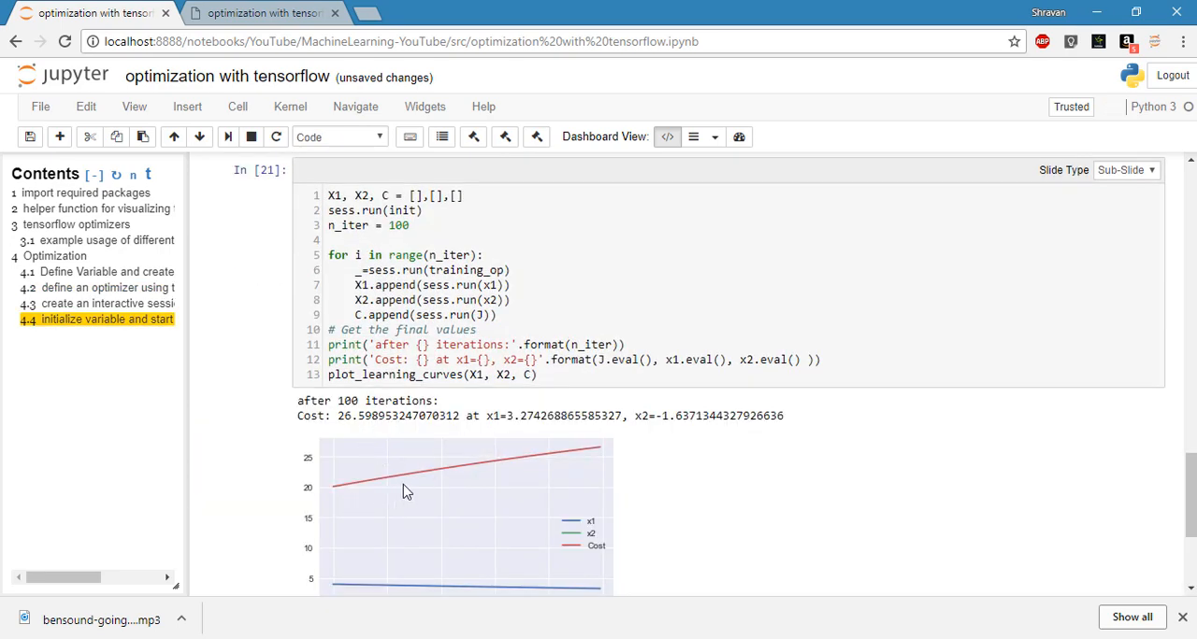
mouse_move(363, 432)
text(0)
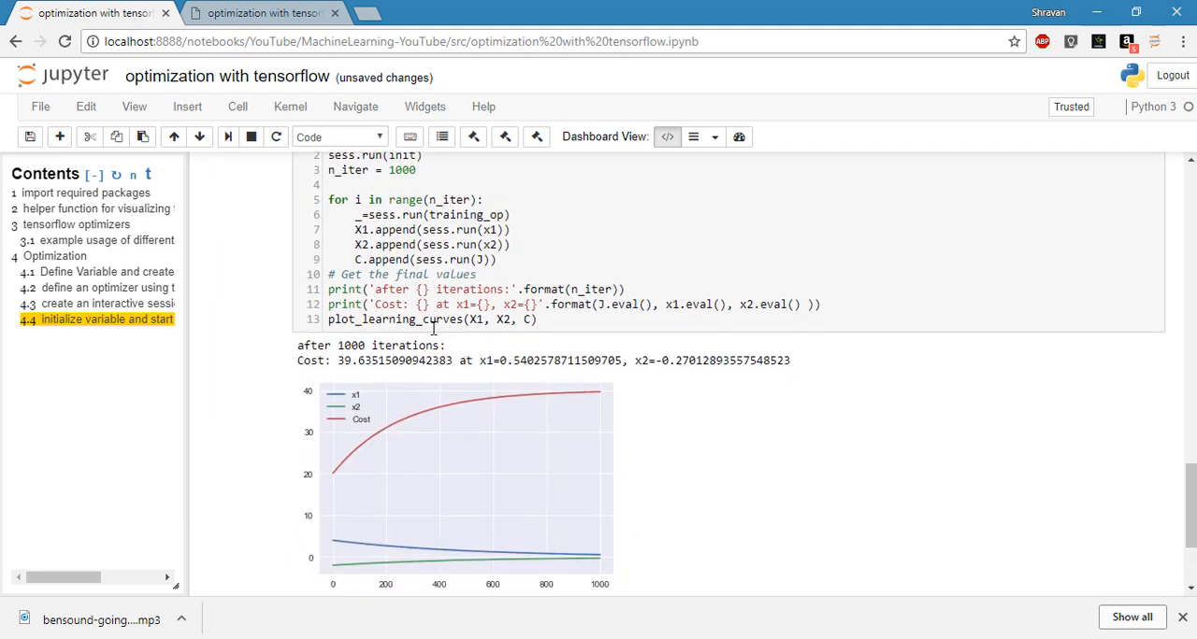
Step: Change the optimizer definition to tf.train.RMSPropOptimizer
scroll(down, 3)
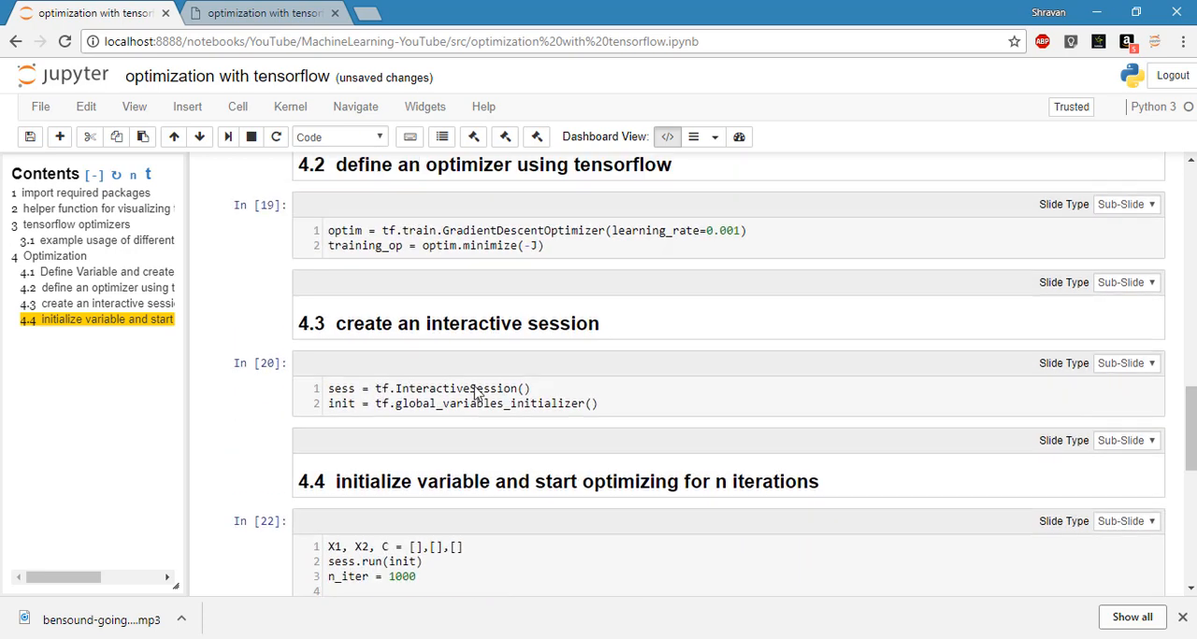
click(509, 406)
text(R)
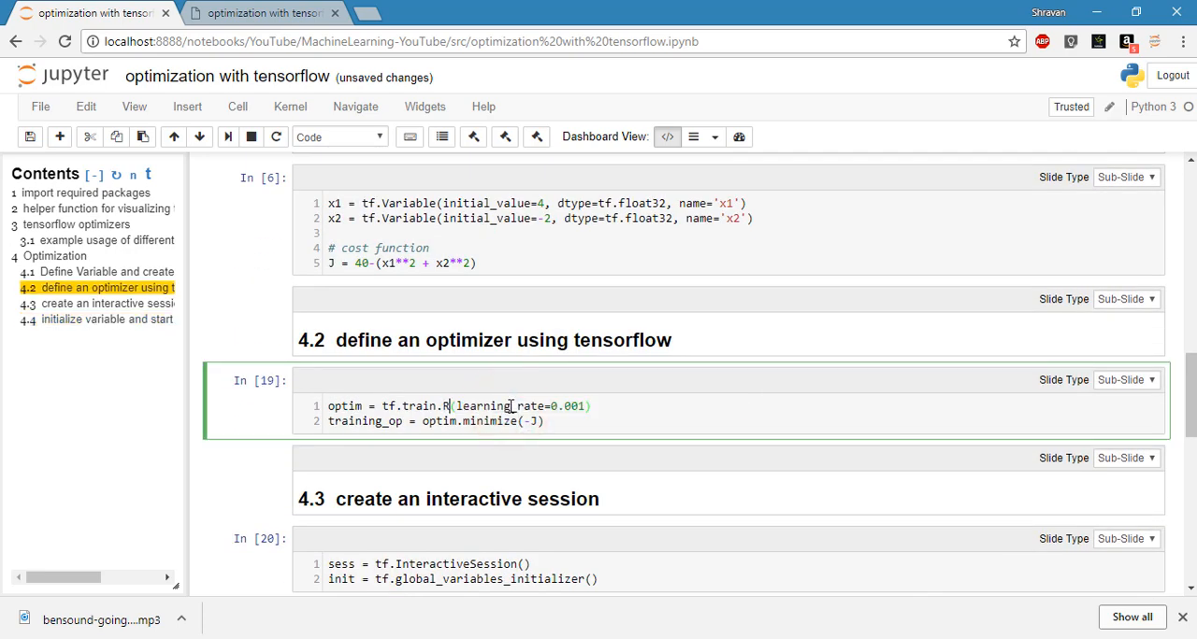
text(MSPropOptimizer)
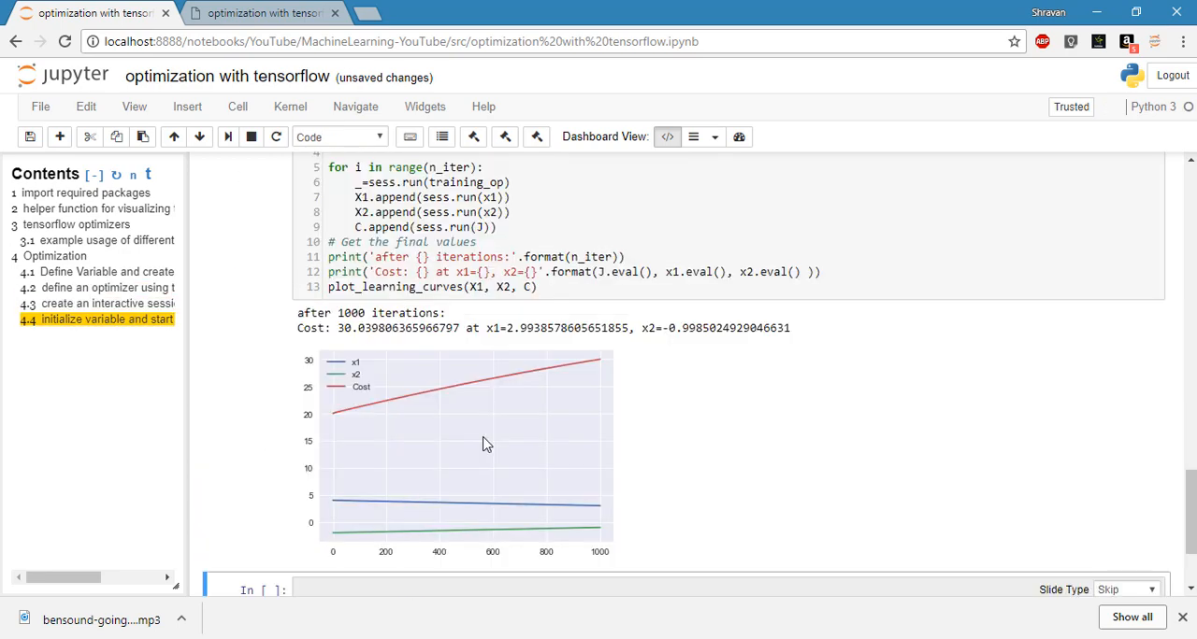
mouse_move(516, 434)
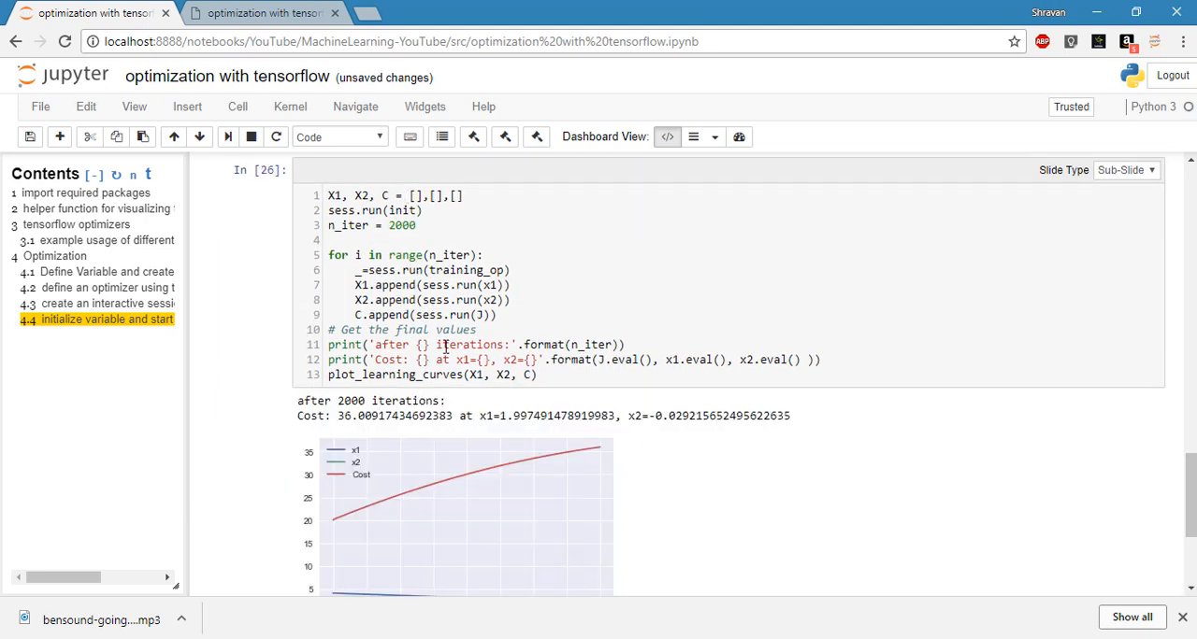
Step: Scroll through the rerun 2000-iteration training output and its learning-curve plot
scroll(down, 3)
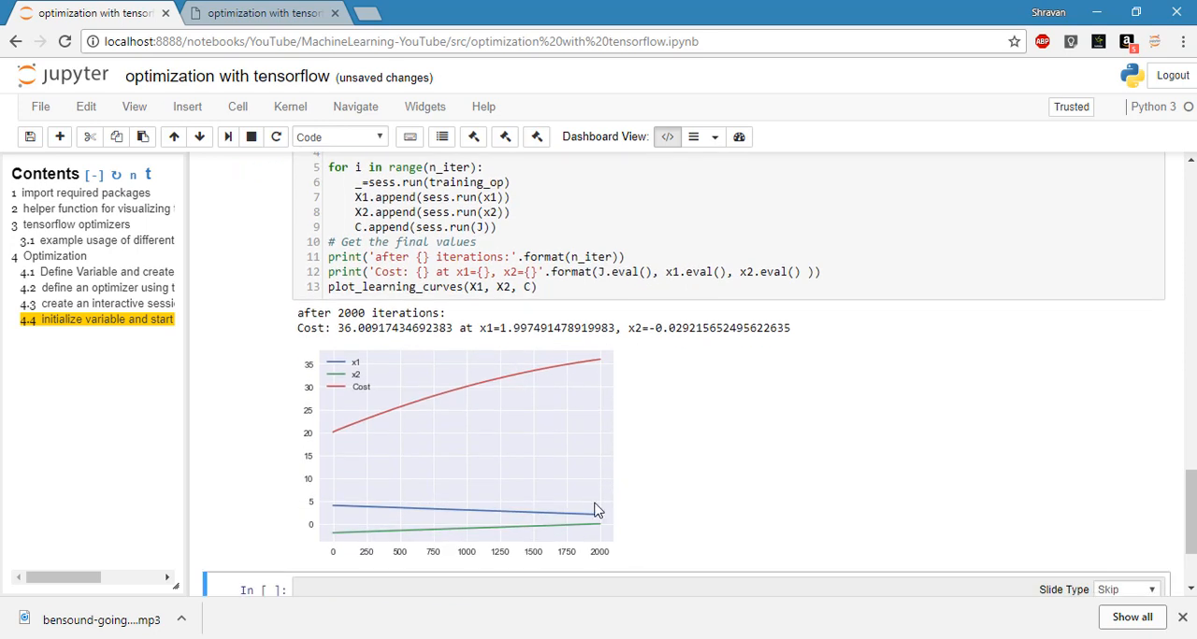
mouse_move(647, 377)
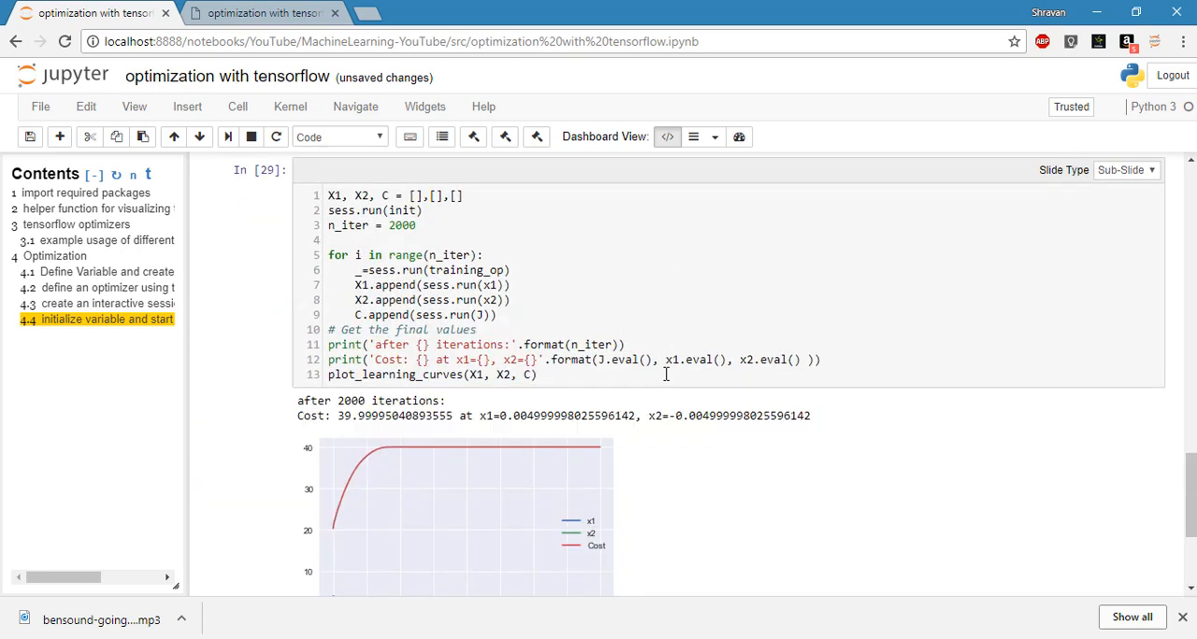
scroll(down, 3)
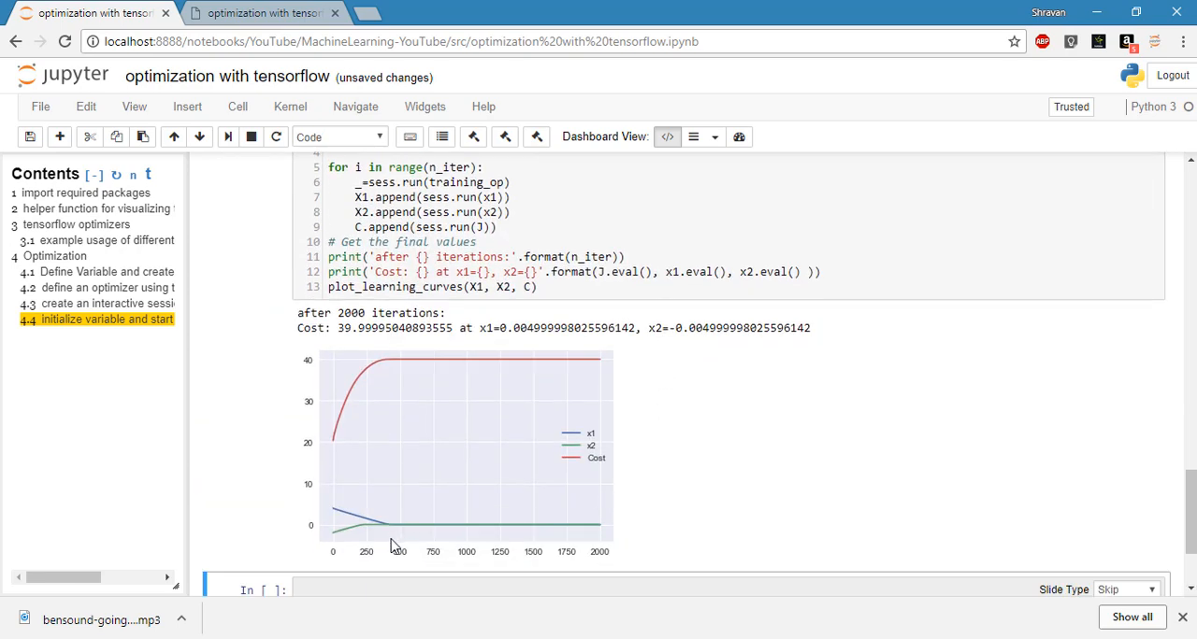
mouse_move(382, 356)
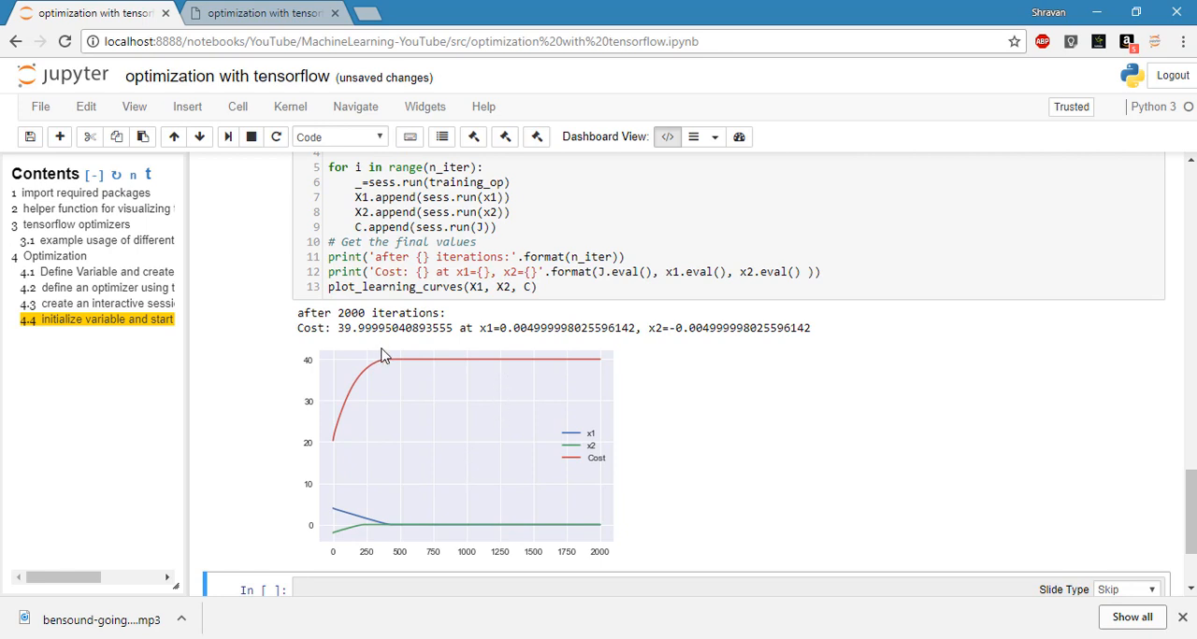
mouse_move(394, 533)
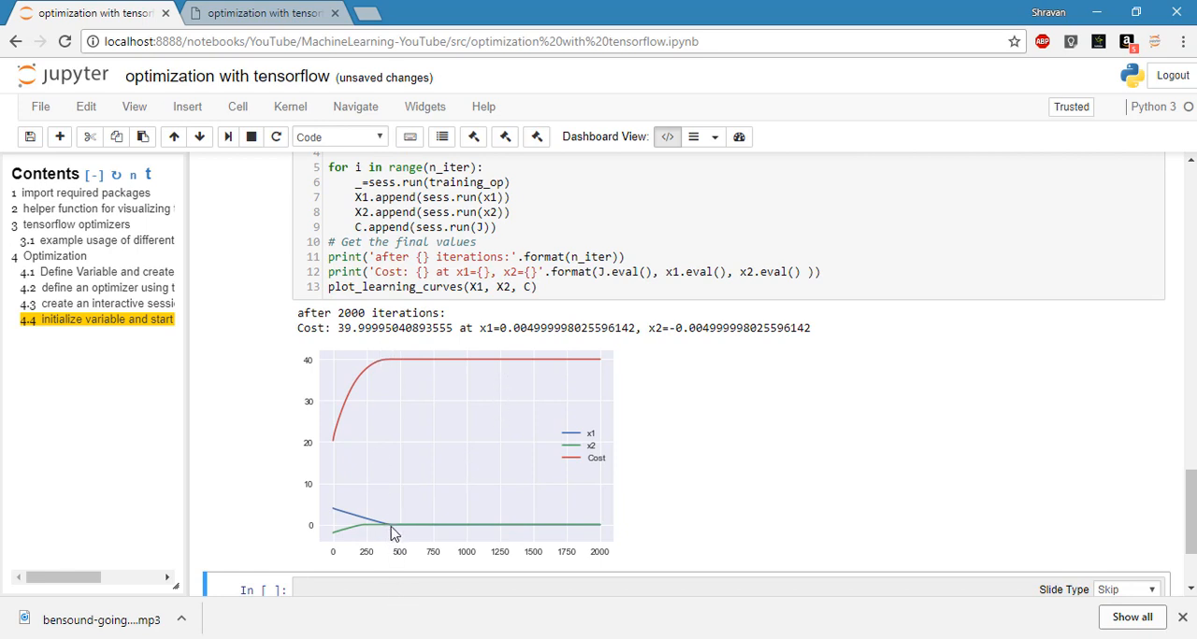
mouse_move(387, 361)
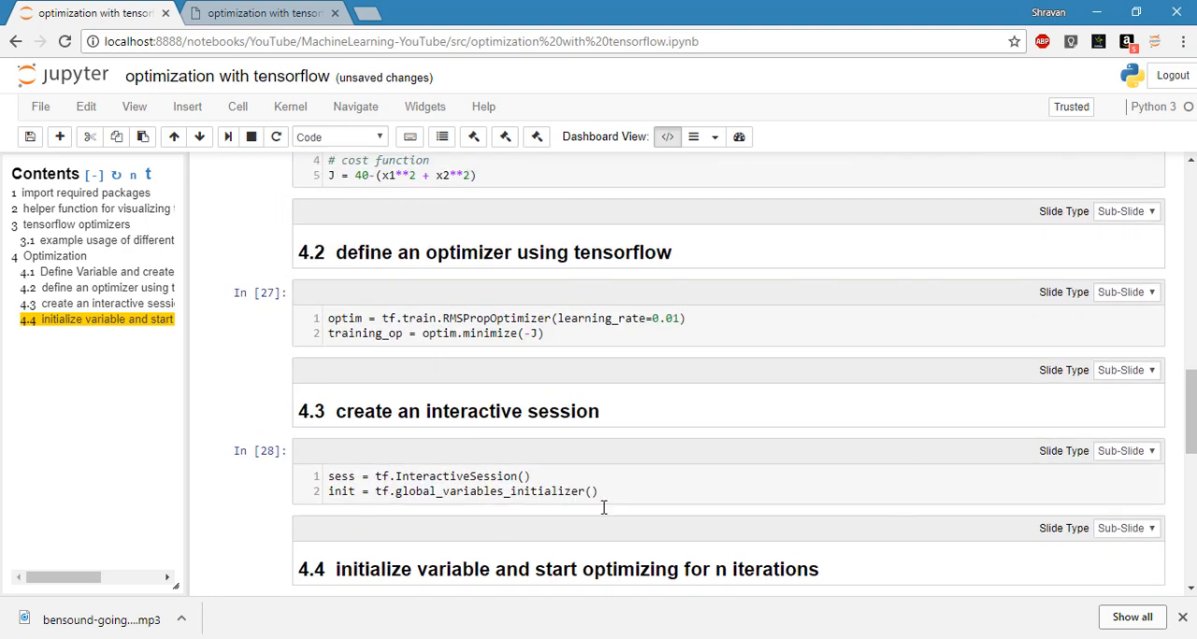
mouse_move(688, 479)
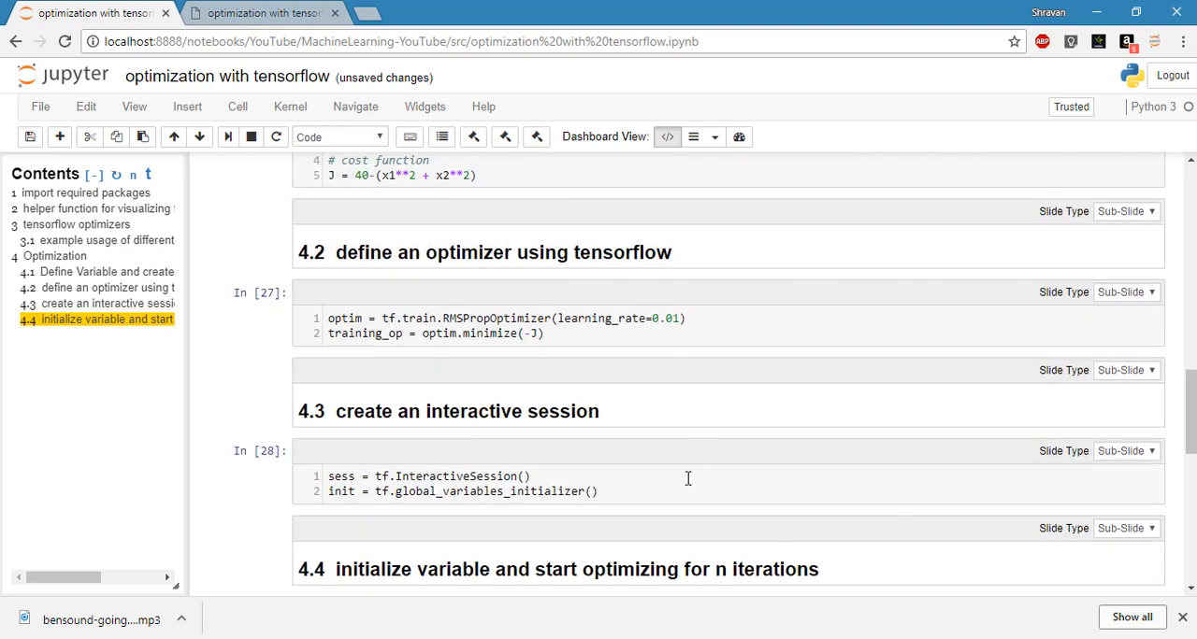
mouse_move(654, 519)
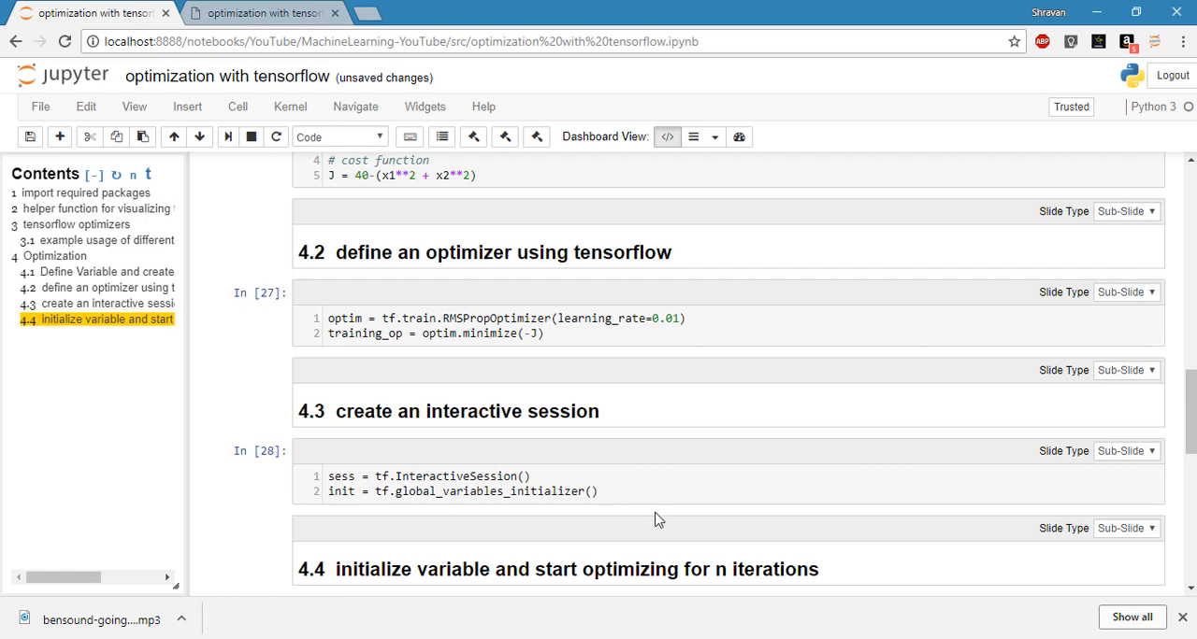